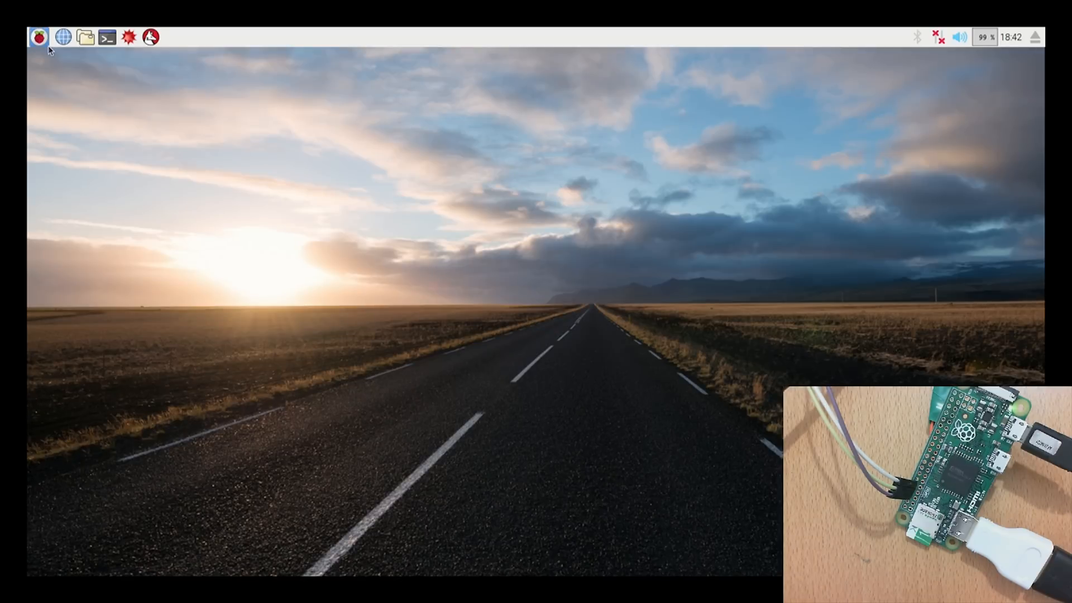
{"action": "mouse_move", "coordinate": [39, 37]}
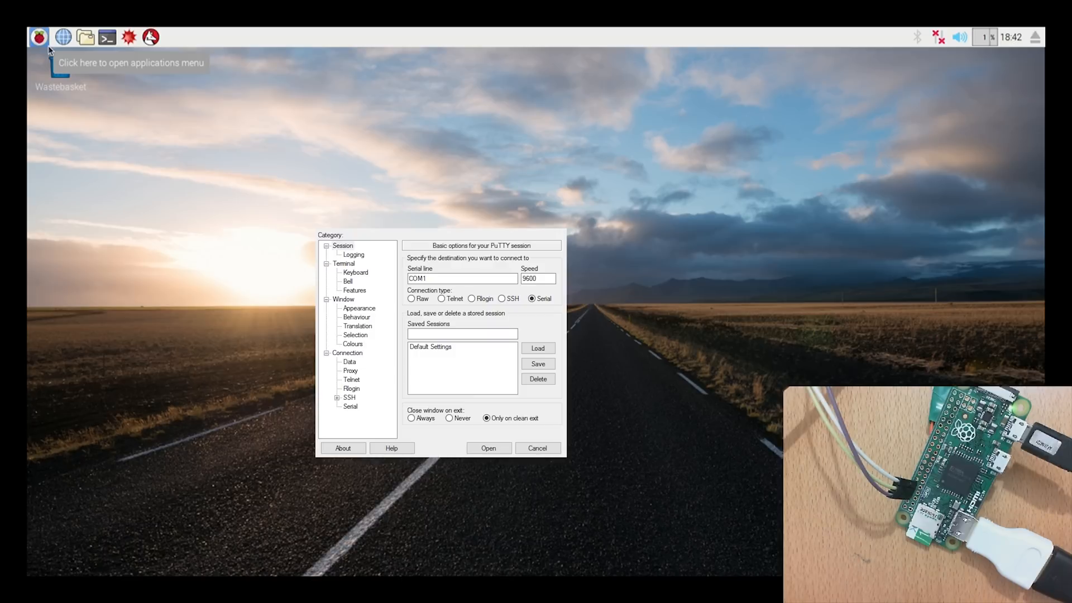
Connect to the Pi over serial line COM4 at 115200 baud
{"action": "type", "text": "COM4"}
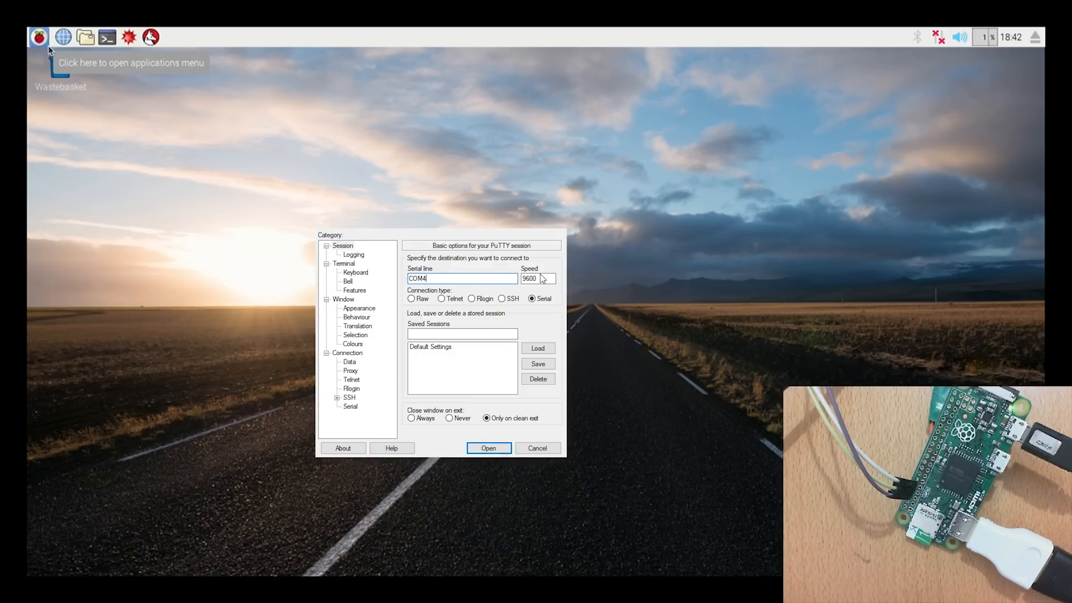
{"action": "type", "text": "115"}
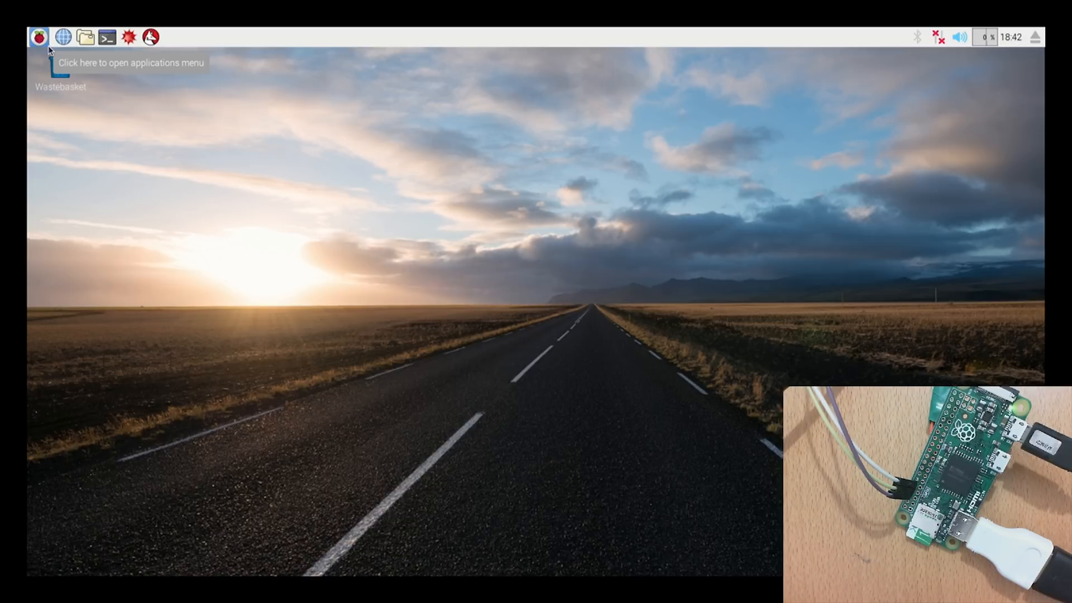
{"action": "left_click", "coordinate": [106, 37]}
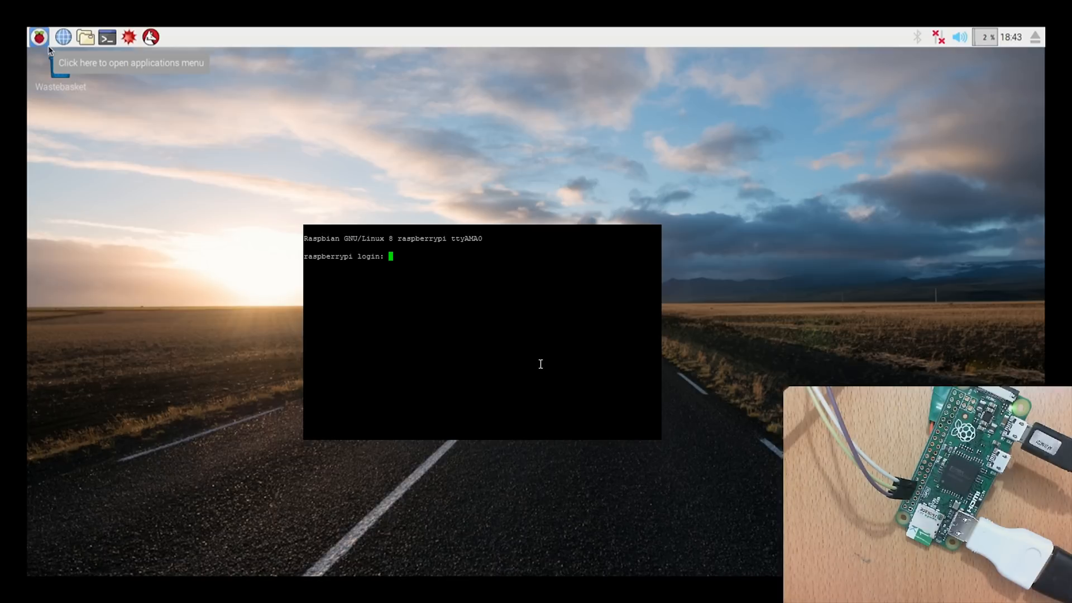
Log in as pi, run lsusb to reveal the Ralink RT5370 adapter, and widen the terminal
{"action": "type", "text": "pi"}
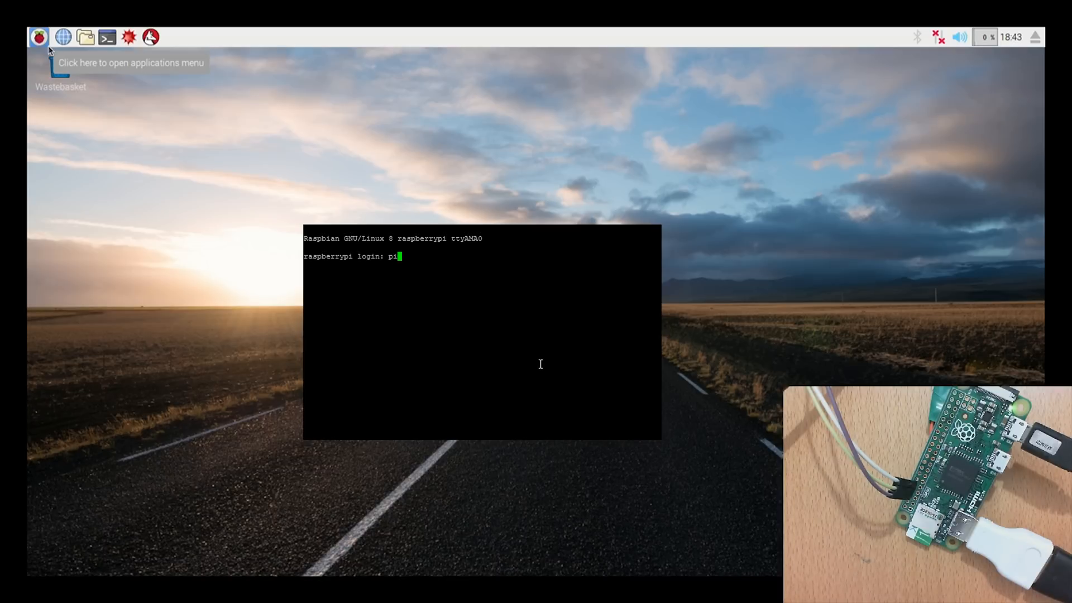
{"action": "key", "text": "enter"}
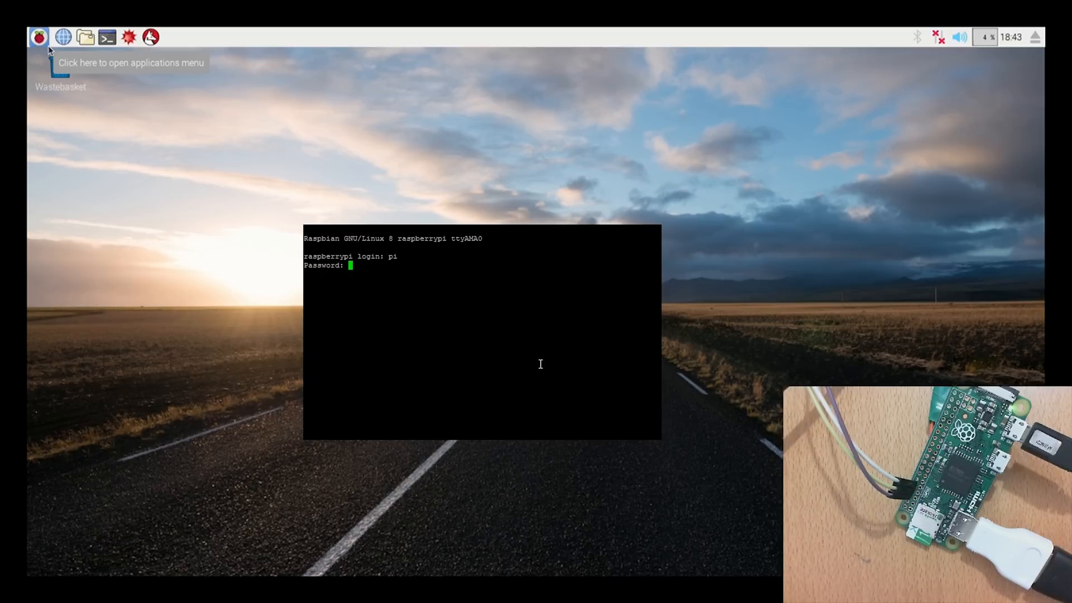
{"action": "key", "text": "Return"}
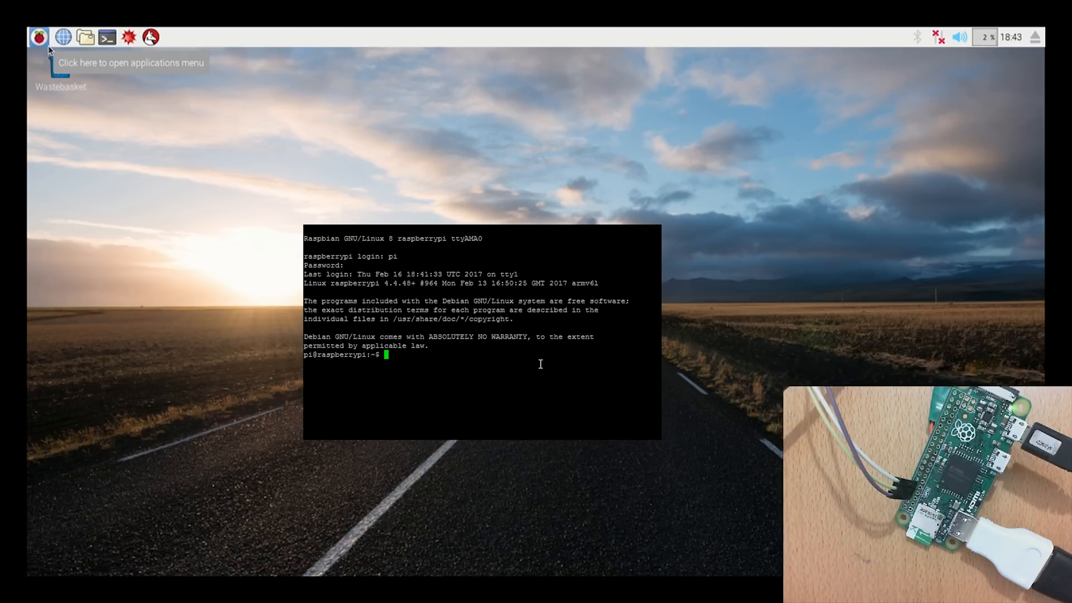
{"action": "type", "text": "lsusb"}
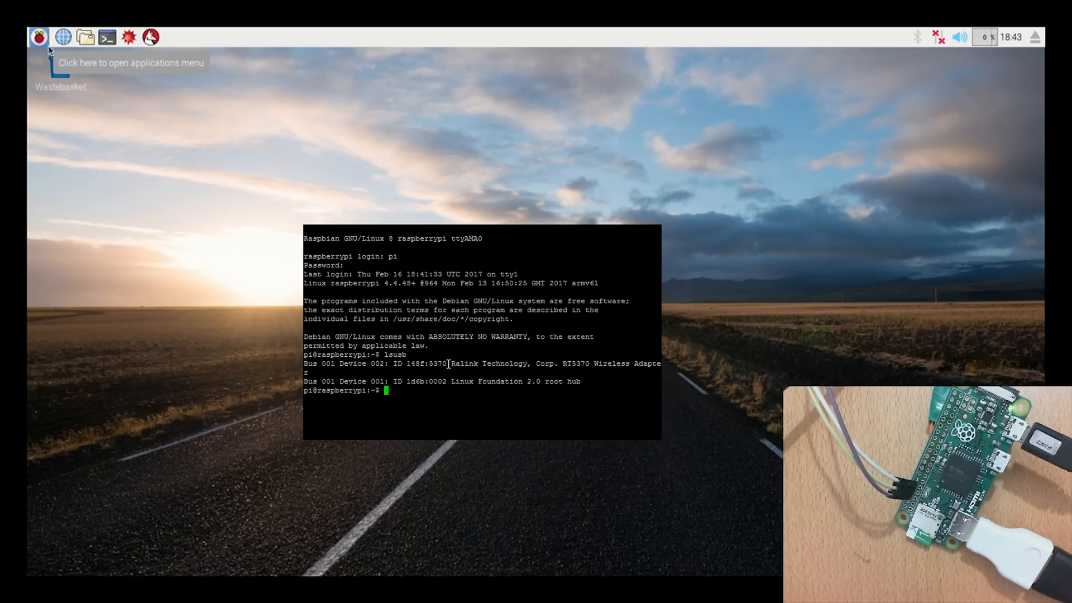
{"action": "left_click_drag", "start_coordinate": [445, 363], "coordinate": [564, 363]}
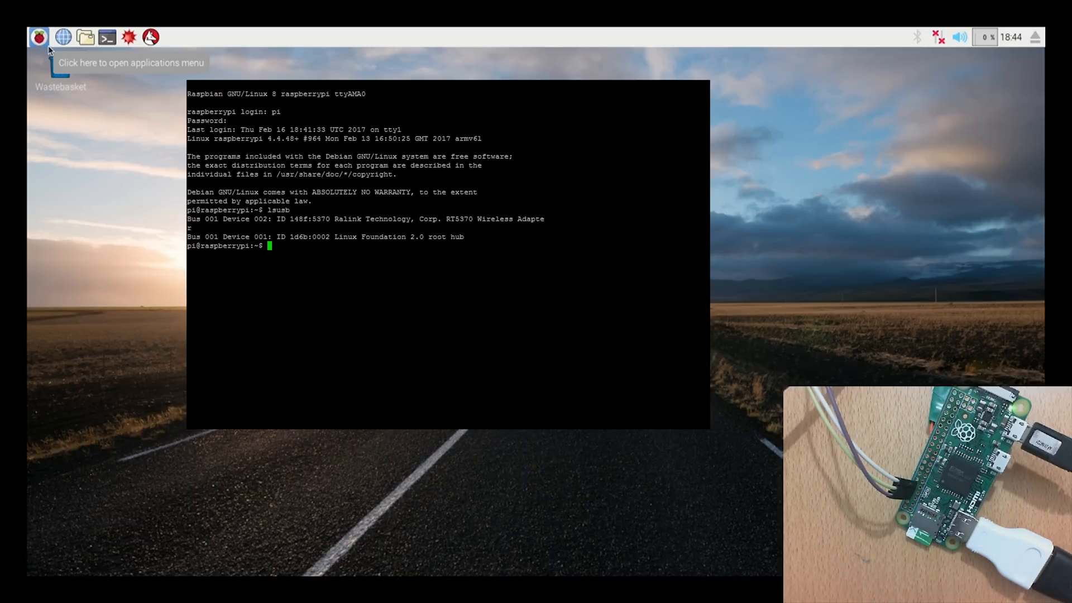
{"action": "mouse_move", "coordinate": [445, 250]}
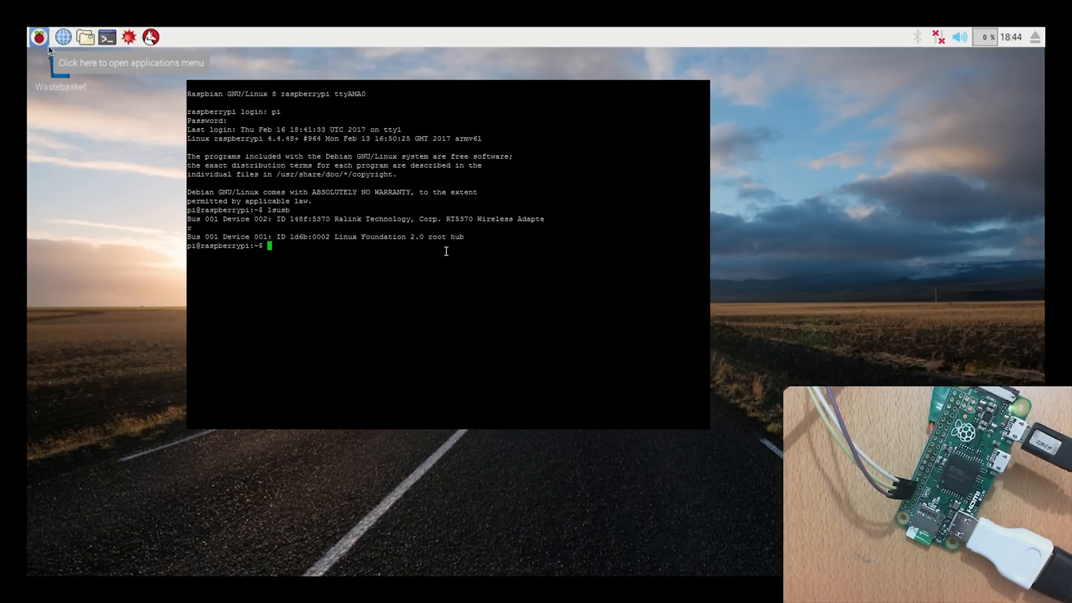
Open /etc/network/interfaces in nano with sudo to edit the wlan0 stanza
{"action": "type", "text": "s"}
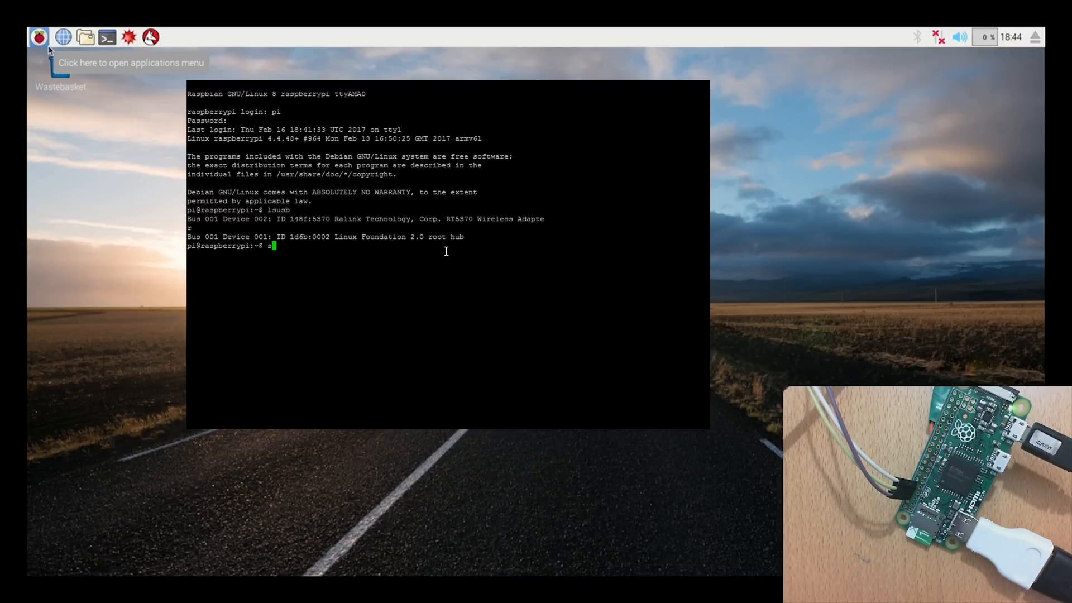
{"action": "type", "text": "sudo nano"}
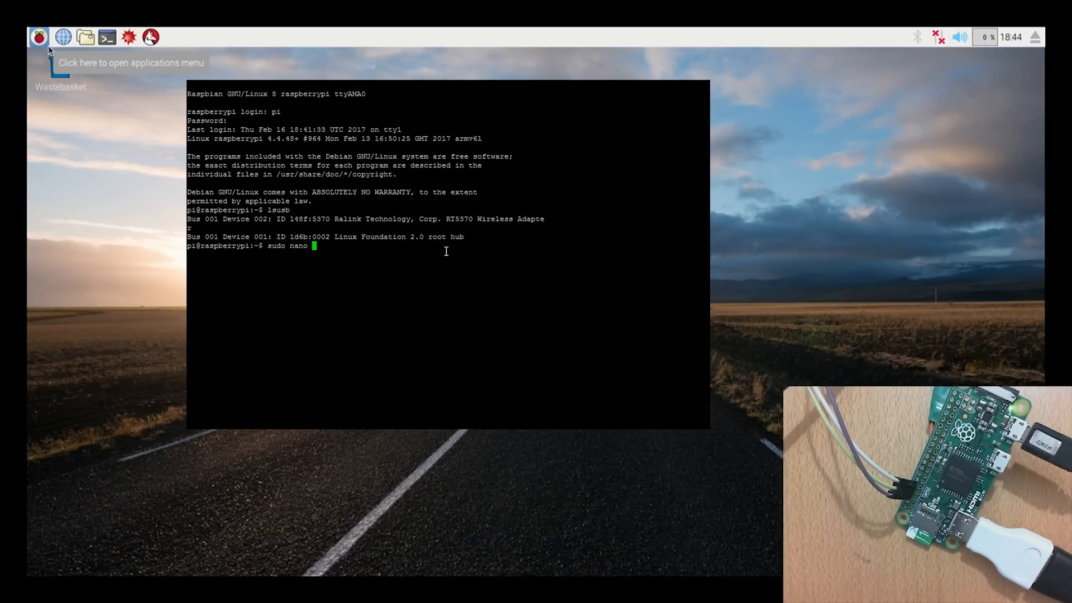
{"action": "type", "text": "/etc./"}
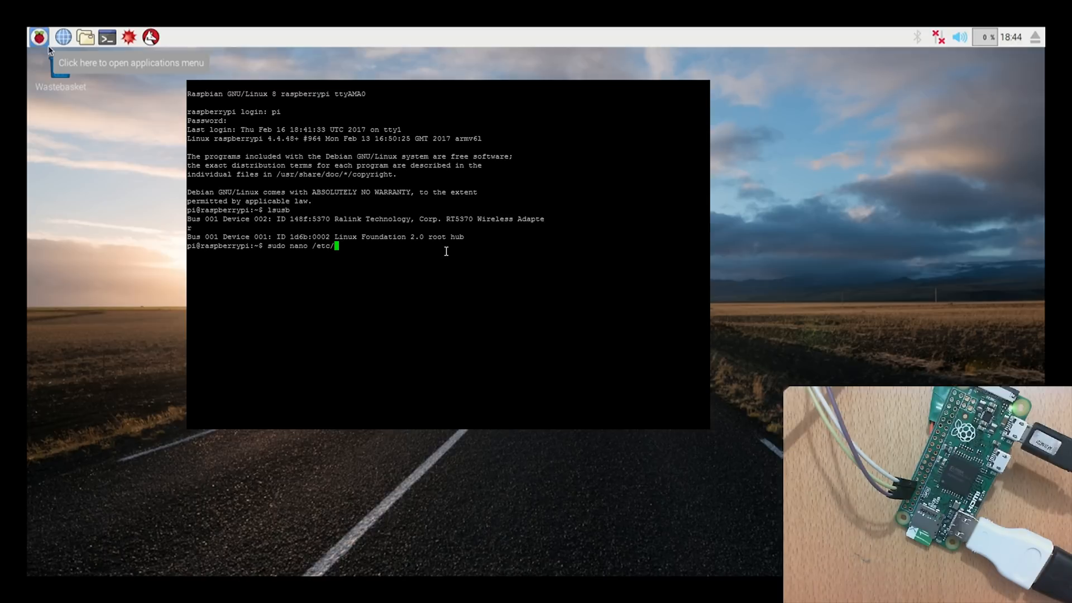
{"action": "type", "text": "network"}
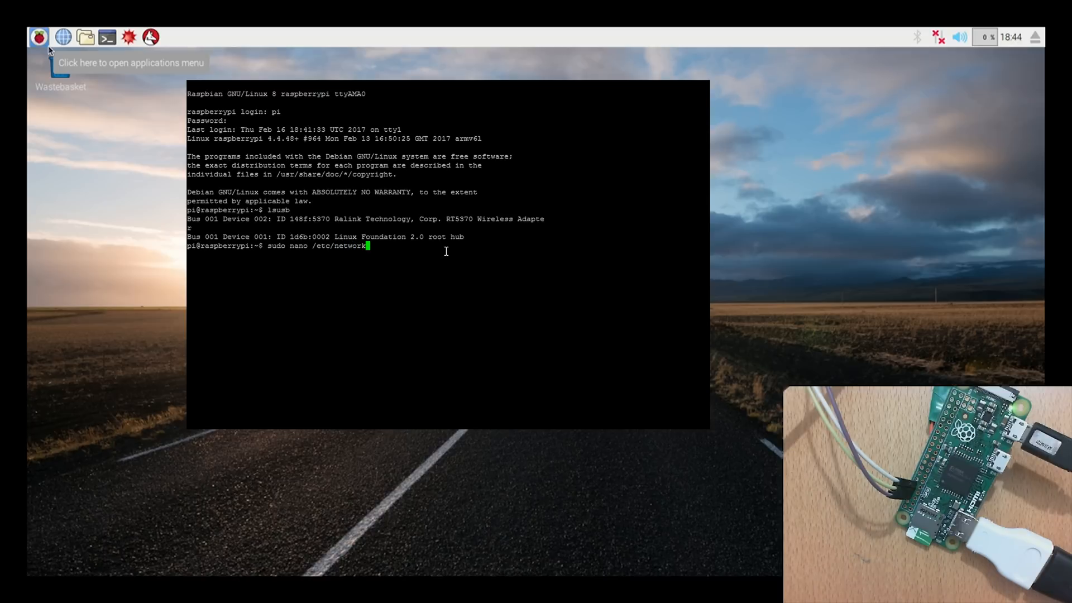
{"action": "type", "text": "/"}
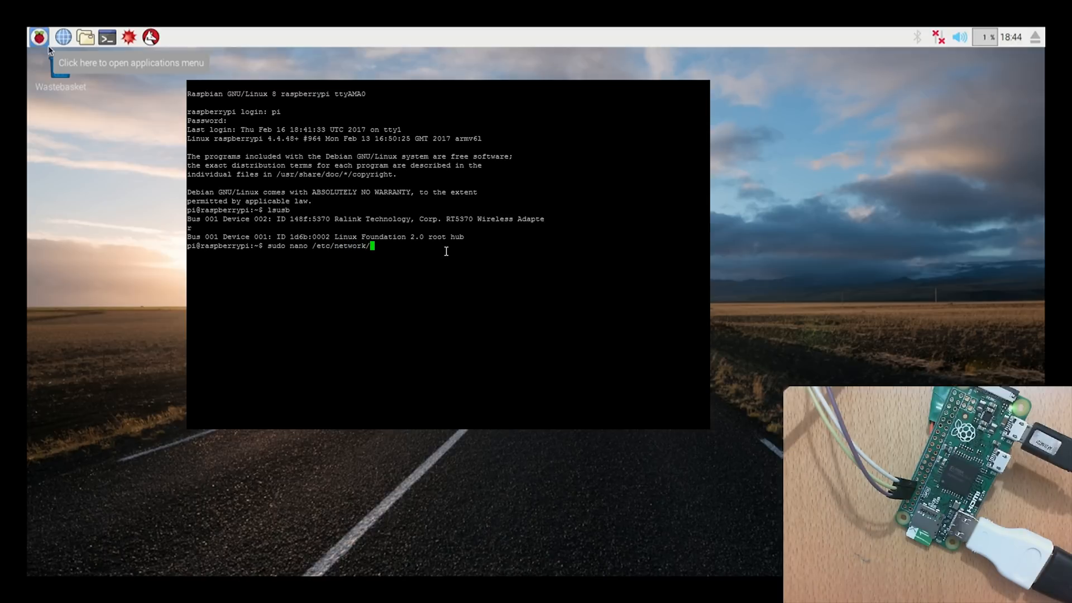
{"action": "type", "text": "interface"}
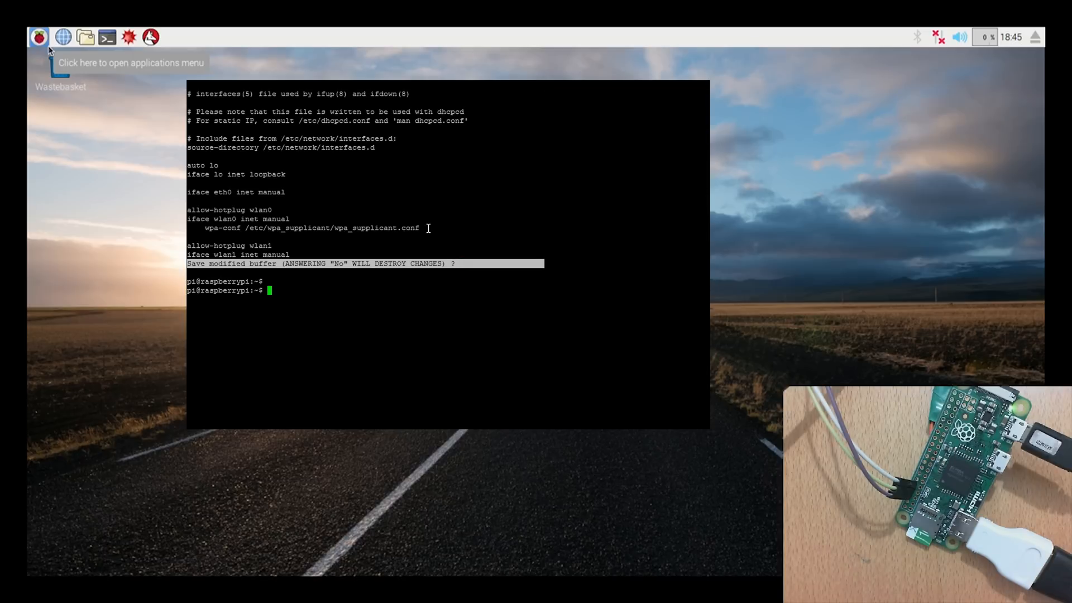
{"action": "mouse_move", "coordinate": [565, 283]}
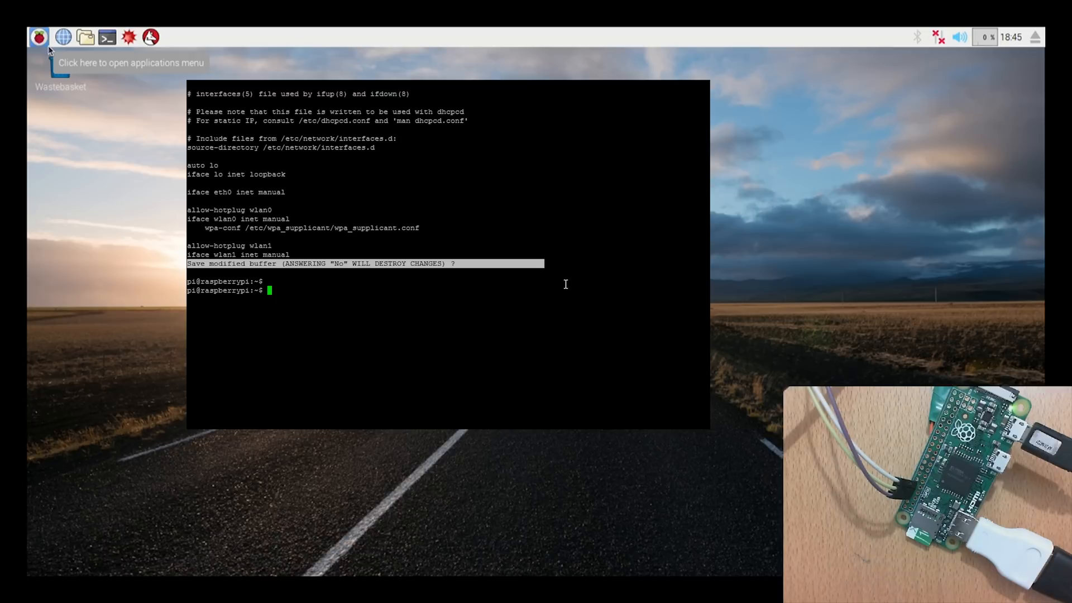
Run sudo nano on /etc/wpa_supplicant/wpa_supplicant.conf
{"action": "type", "text": "sudo nano"}
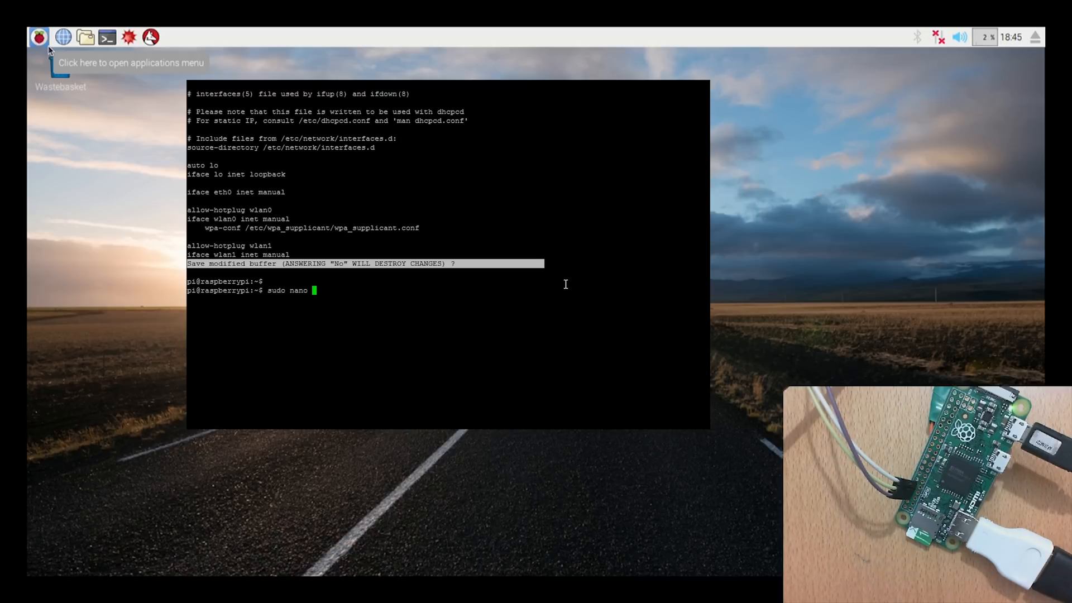
{"action": "type", "text": "/etc"}
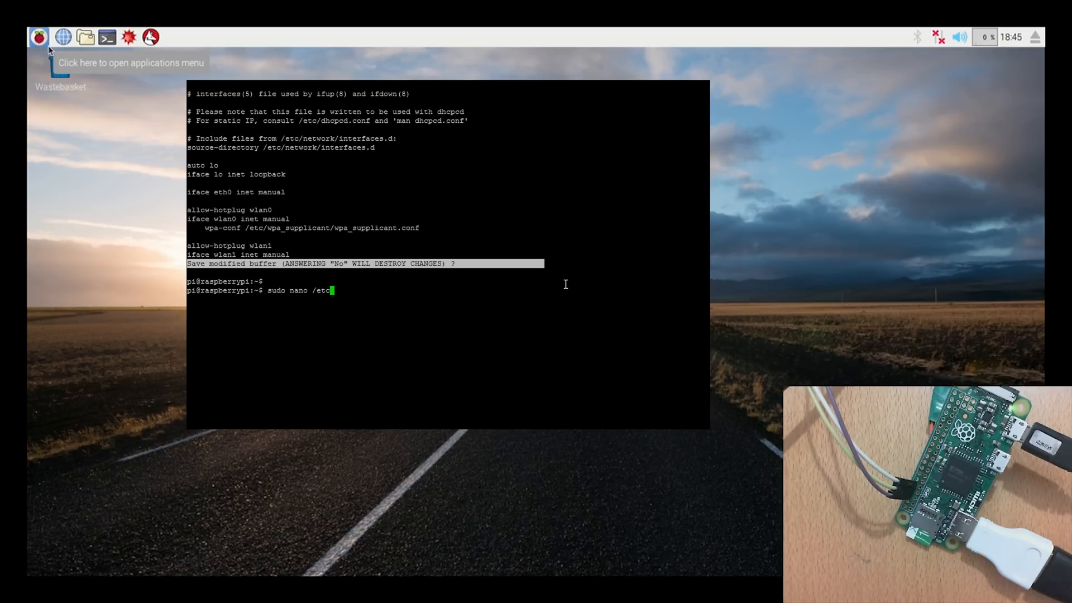
{"action": "type", "text": "wpa_"}
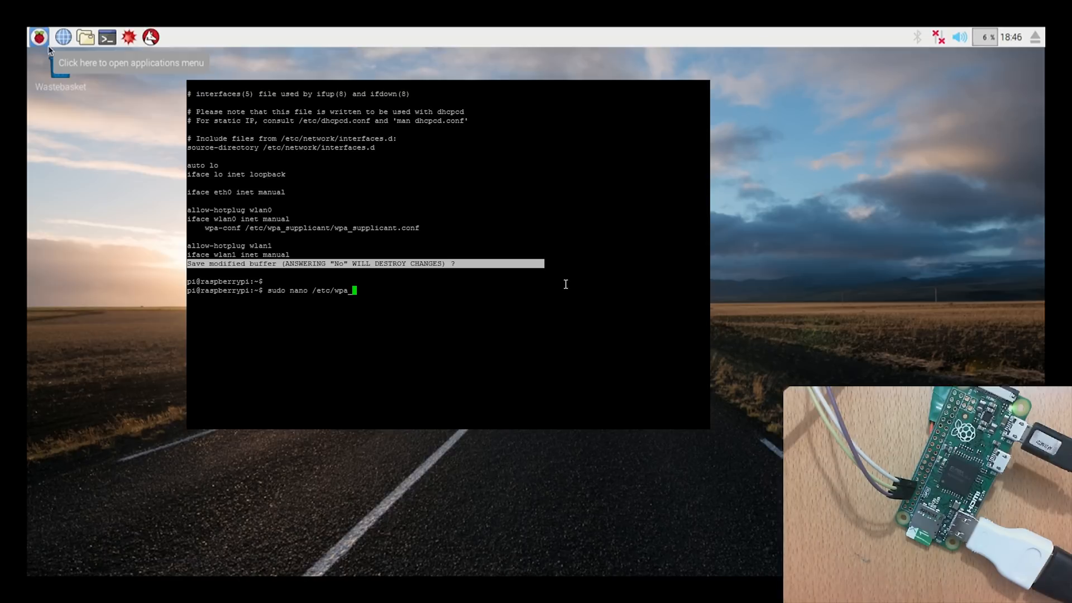
{"action": "type", "text": "supplicant/wpa_si"}
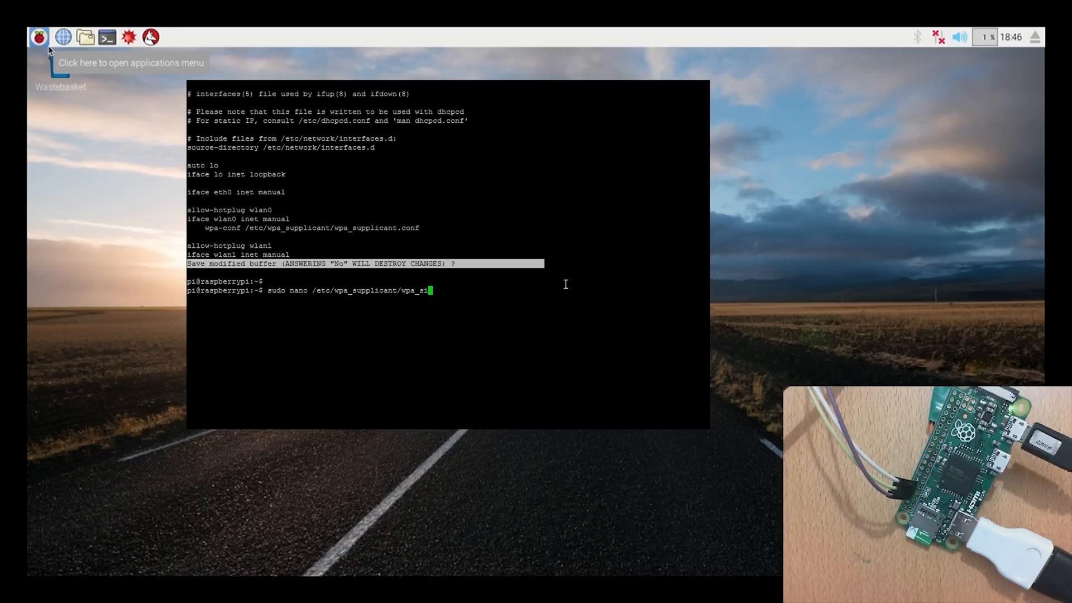
{"action": "type", "text": "pplicant"}
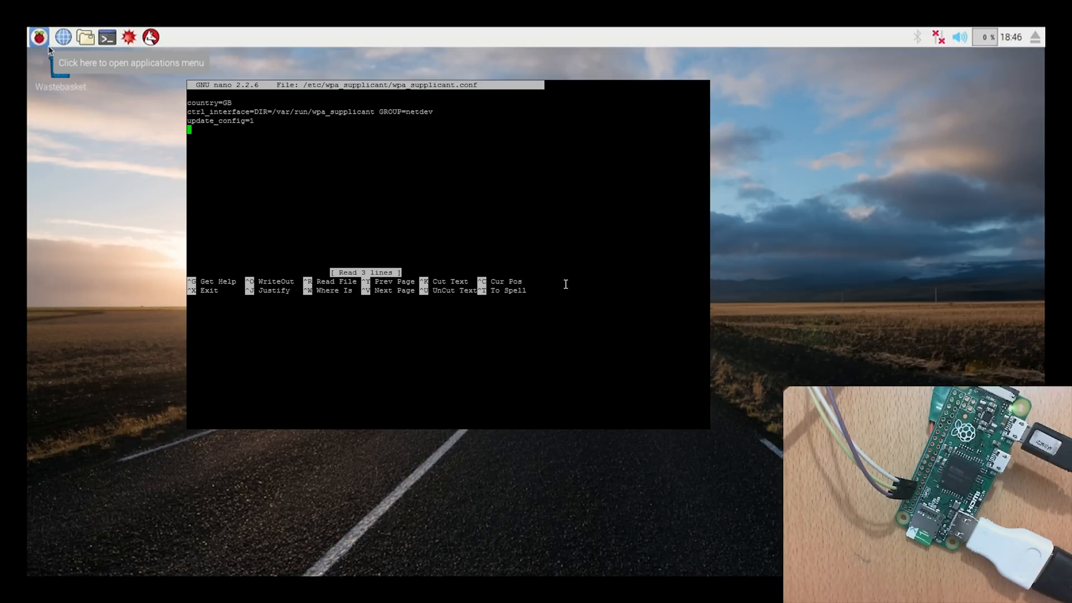
Begin a network={ block with ssid "TP-LINK_2CE4"
{"action": "type", "text": "ne"}
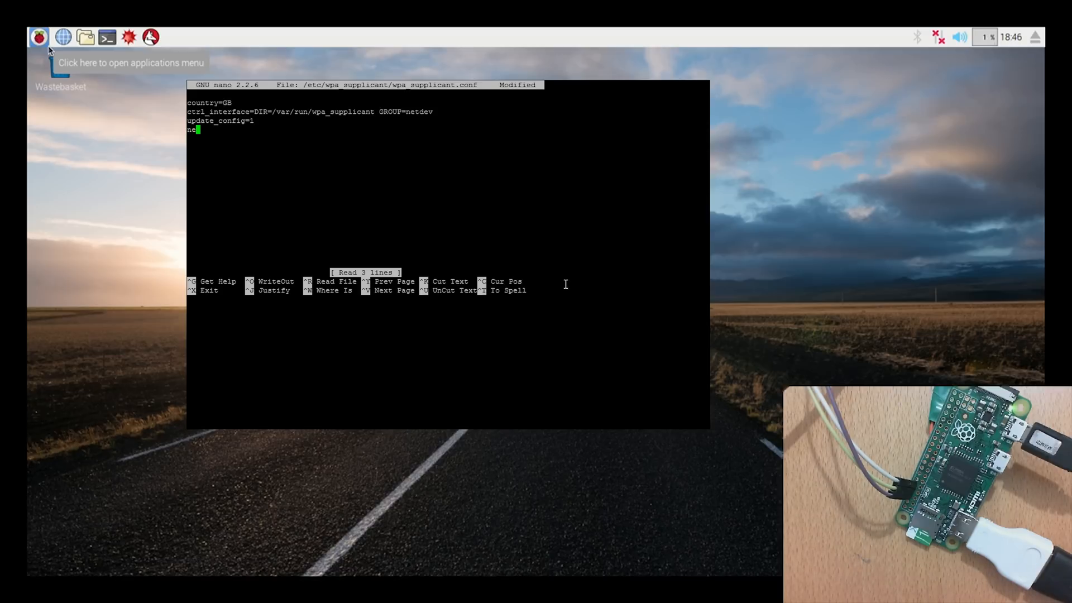
{"action": "type", "text": "twp"}
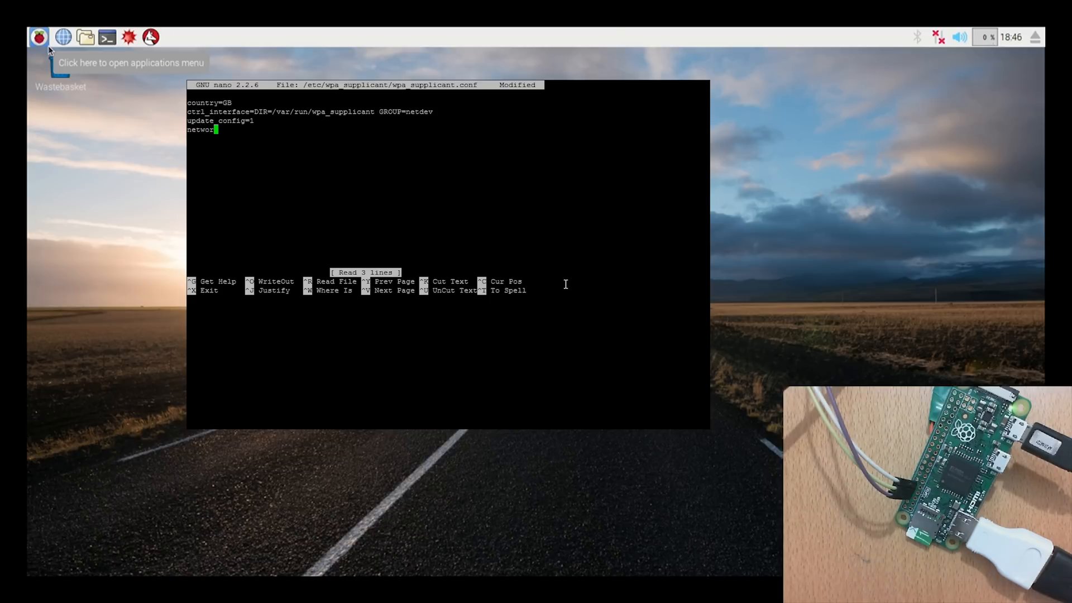
{"action": "type", "text": "k"}
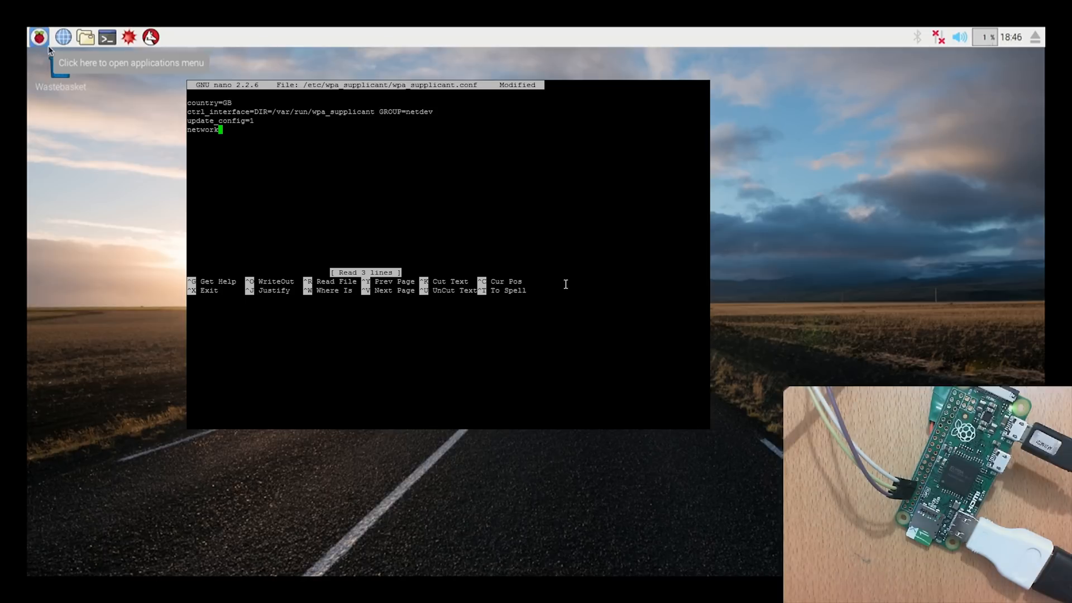
{"action": "type", "text": "={"}
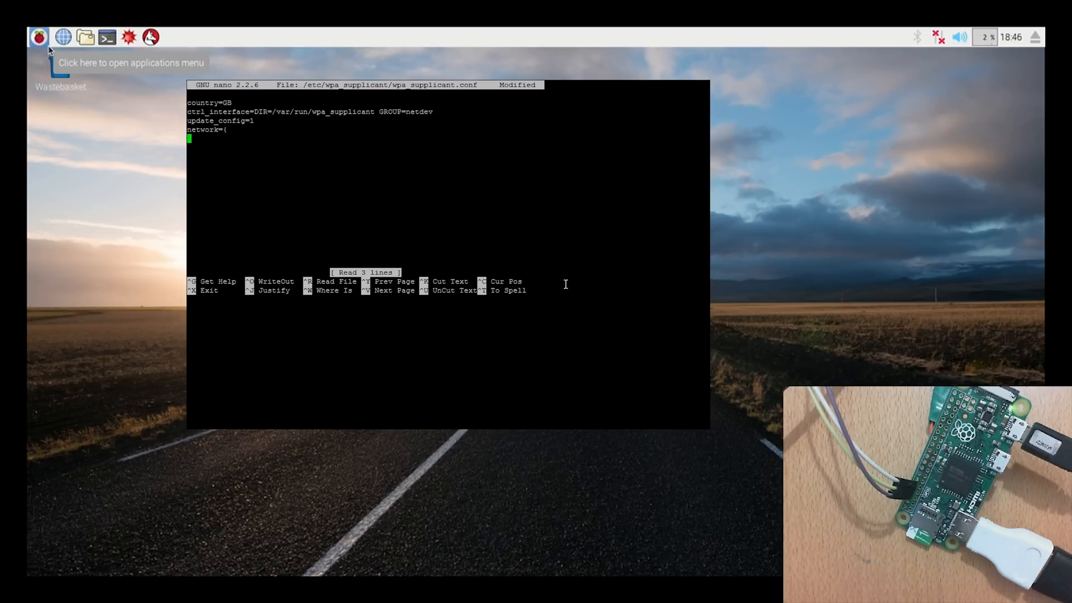
{"action": "type", "text": "ssid"}
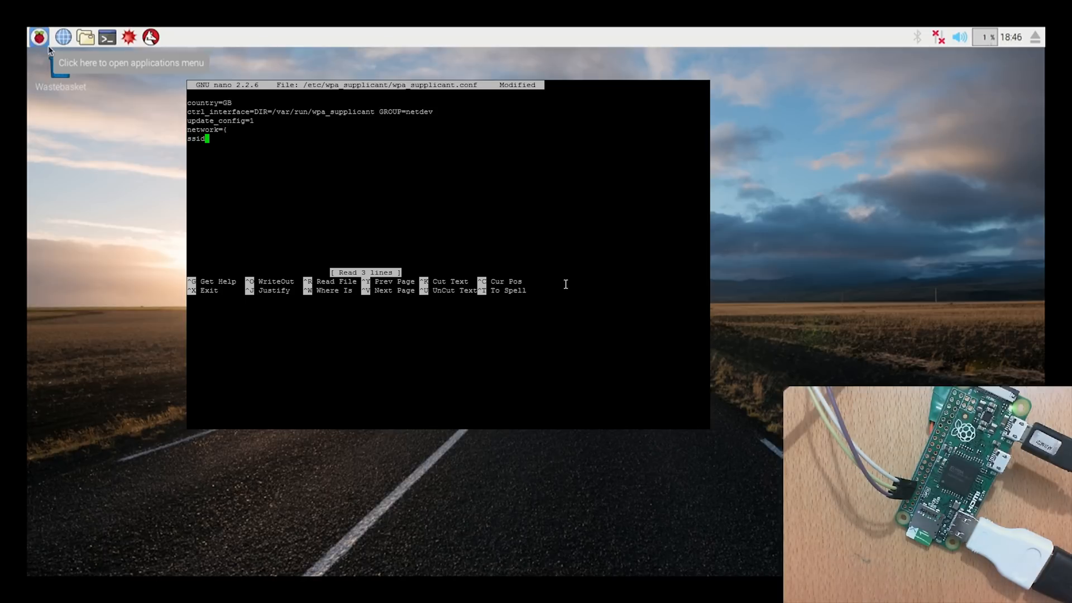
{"action": "type", "text": "\""}
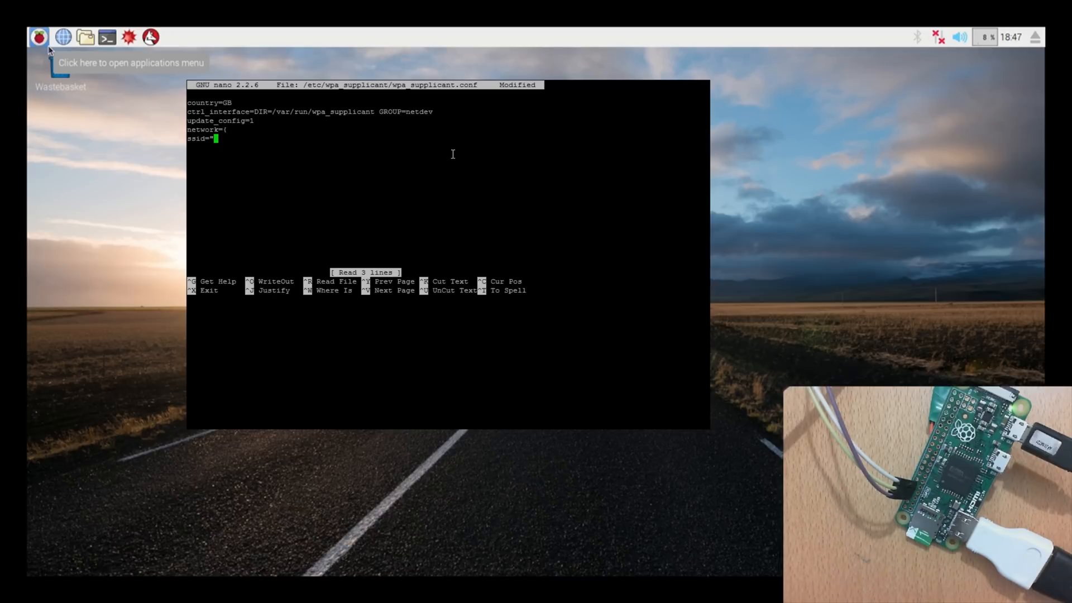
{"action": "type", "text": "TP-LINK"}
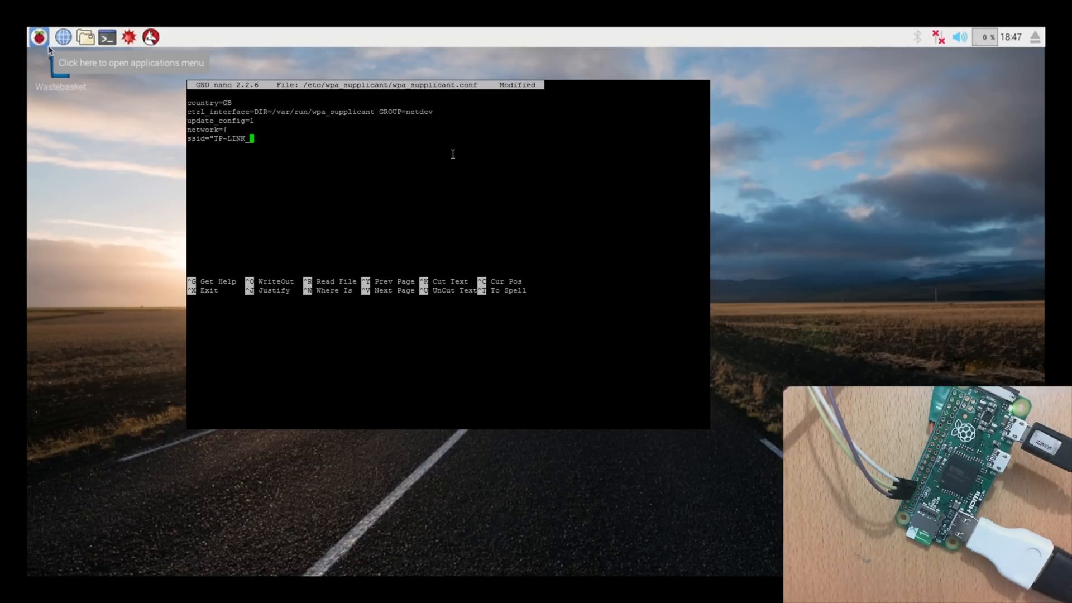
{"action": "type", "text": "_2"}
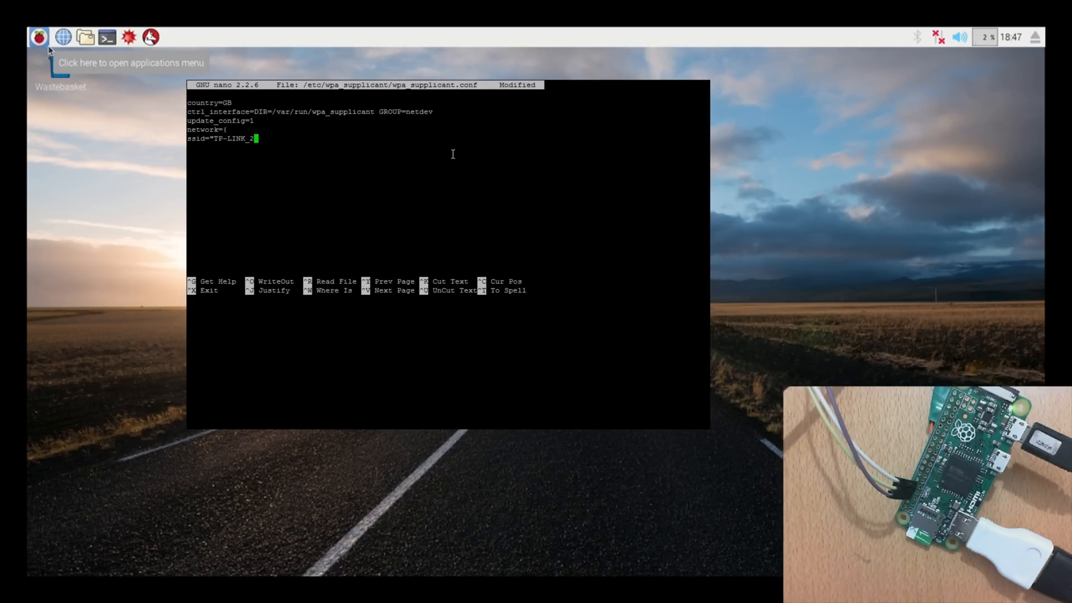
{"action": "type", "text": "CE3"}
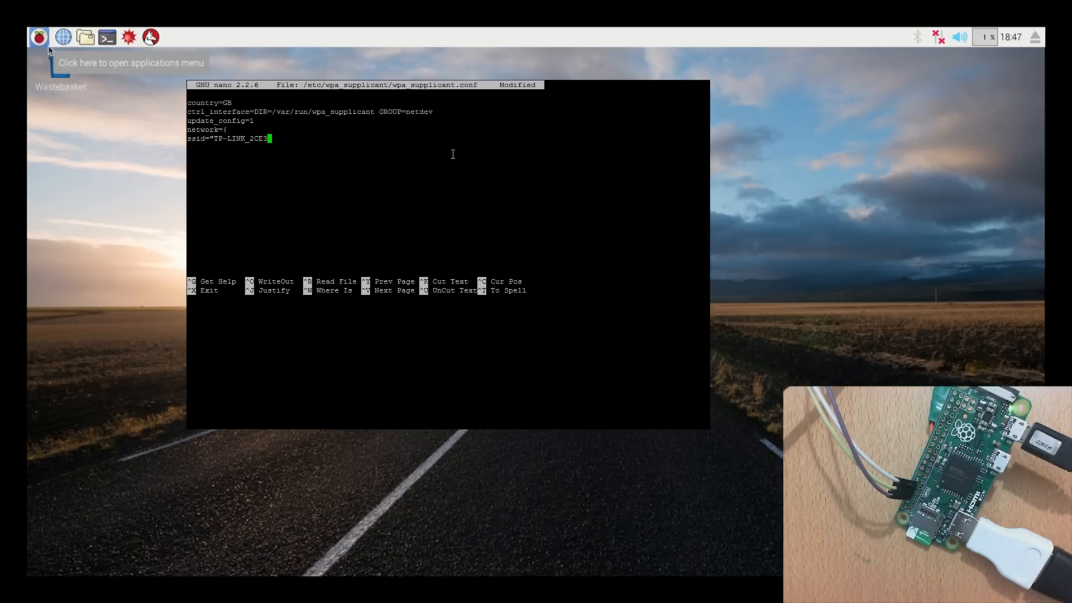
{"action": "type", "text": "4"}
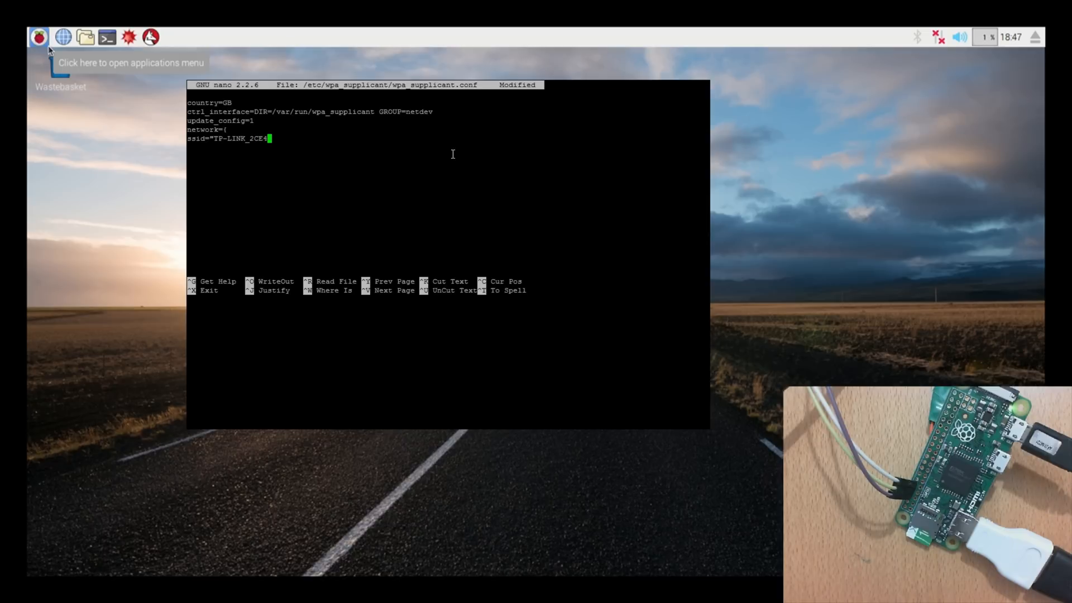
{"action": "type", "text": "\""}
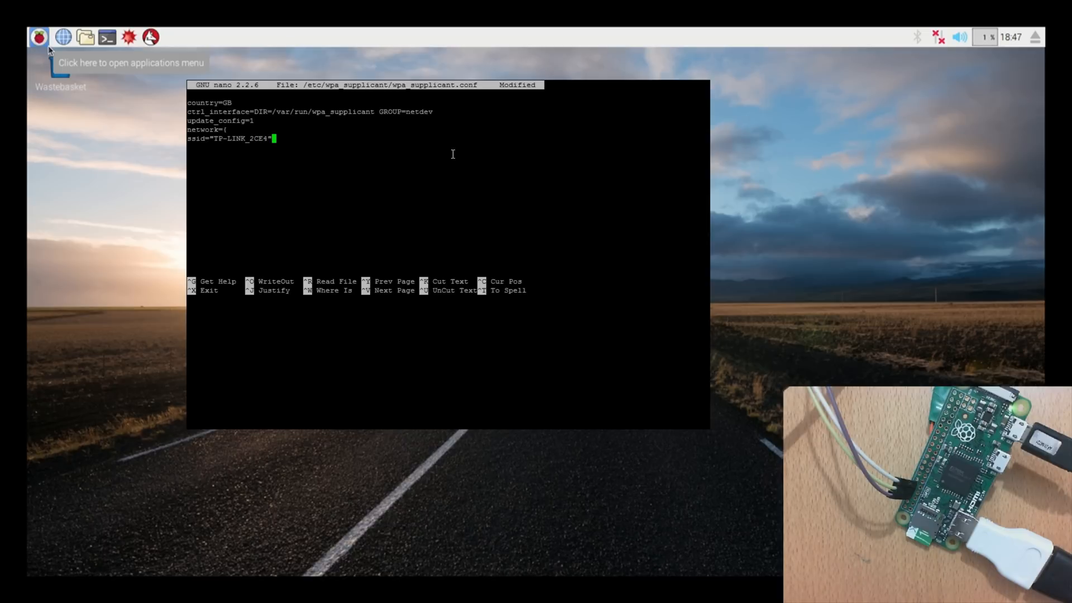
{"action": "type", "text": ";"}
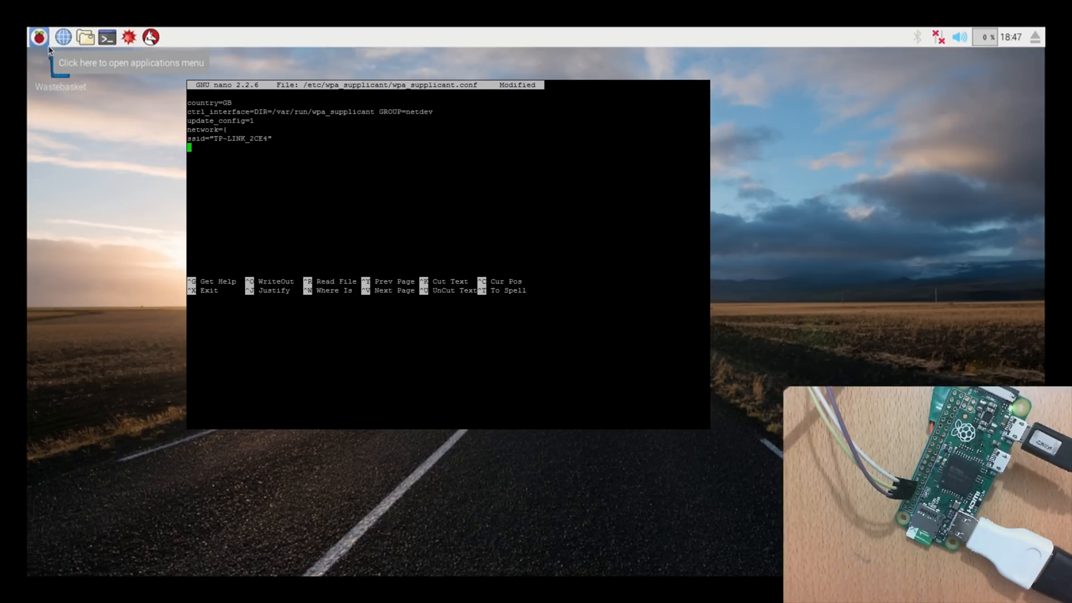
{"action": "mouse_move", "coordinate": [524, 176]}
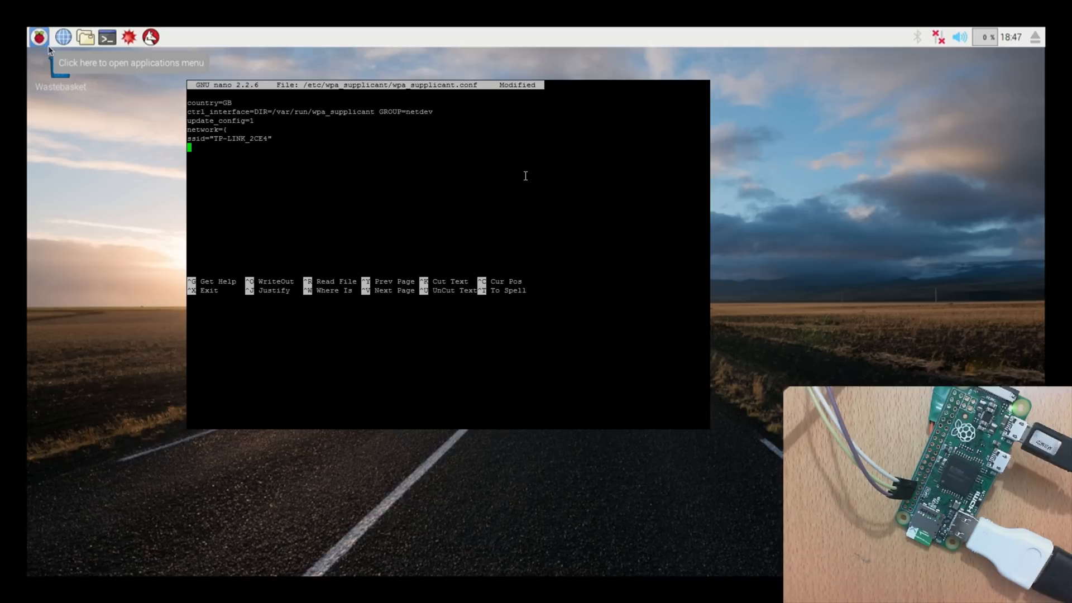
Add the psk line with the Wi-Fi password to the network block
{"action": "type", "text": "psk"}
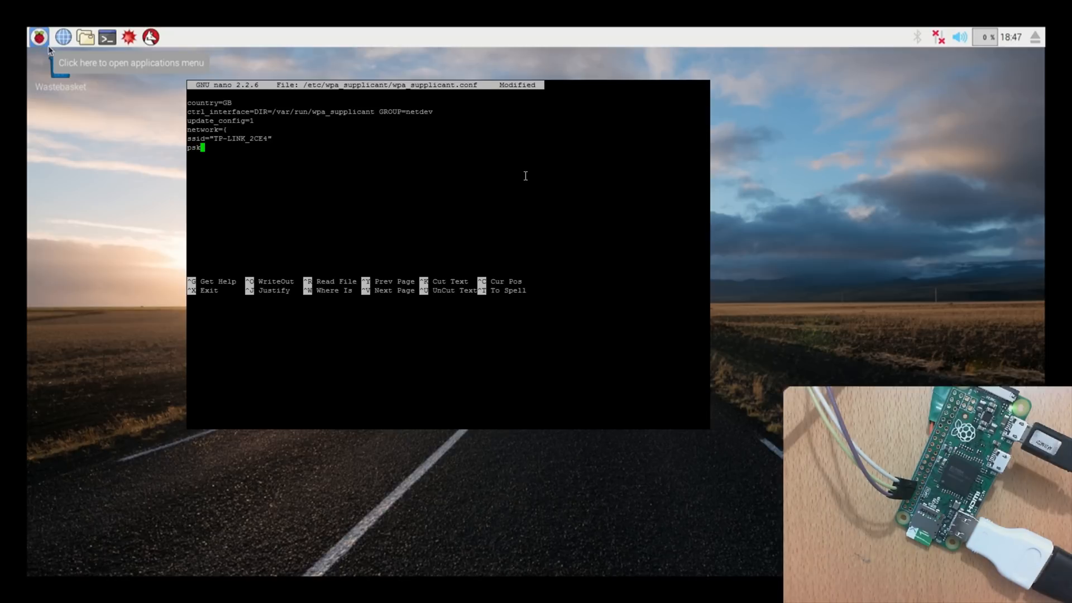
{"action": "type", "text": "\""}
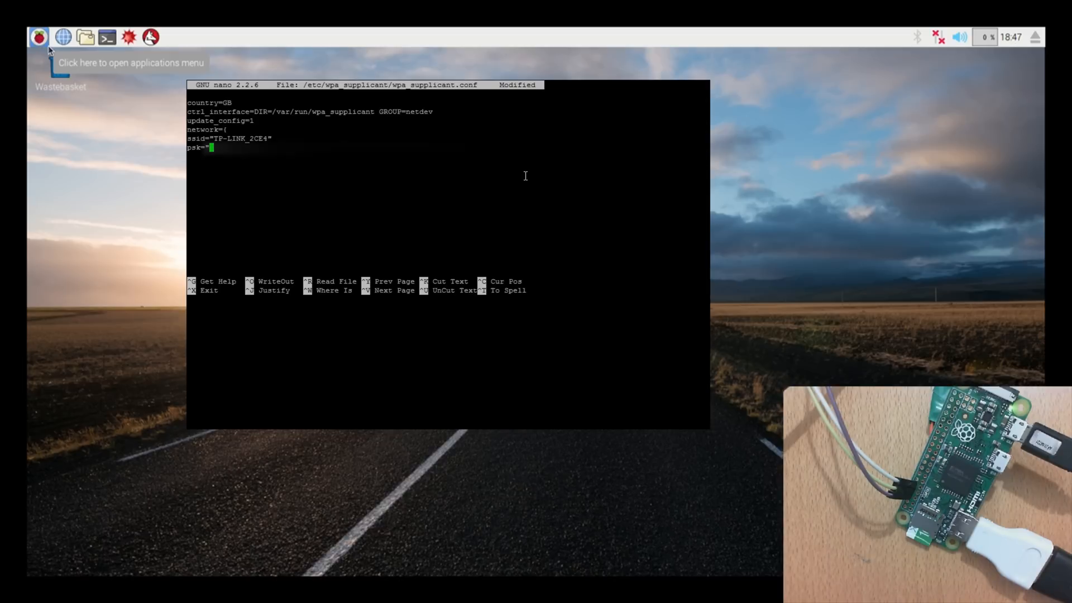
{"action": "type", "text": "password"}
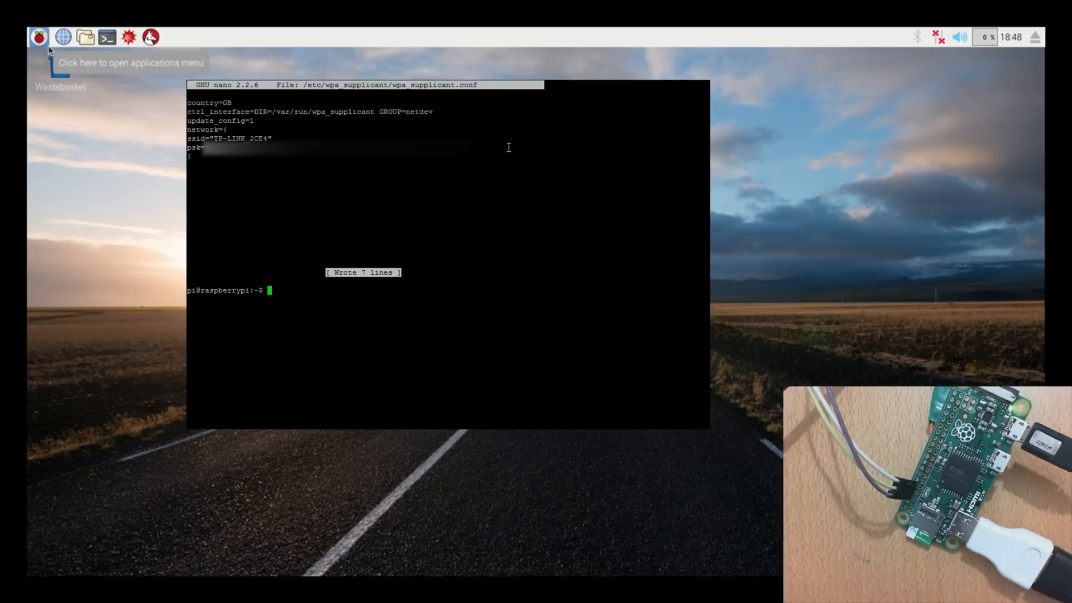
Reload the Wi-Fi settings with sudo wpa_cli reconfigure
{"action": "type", "text": "sudo"}
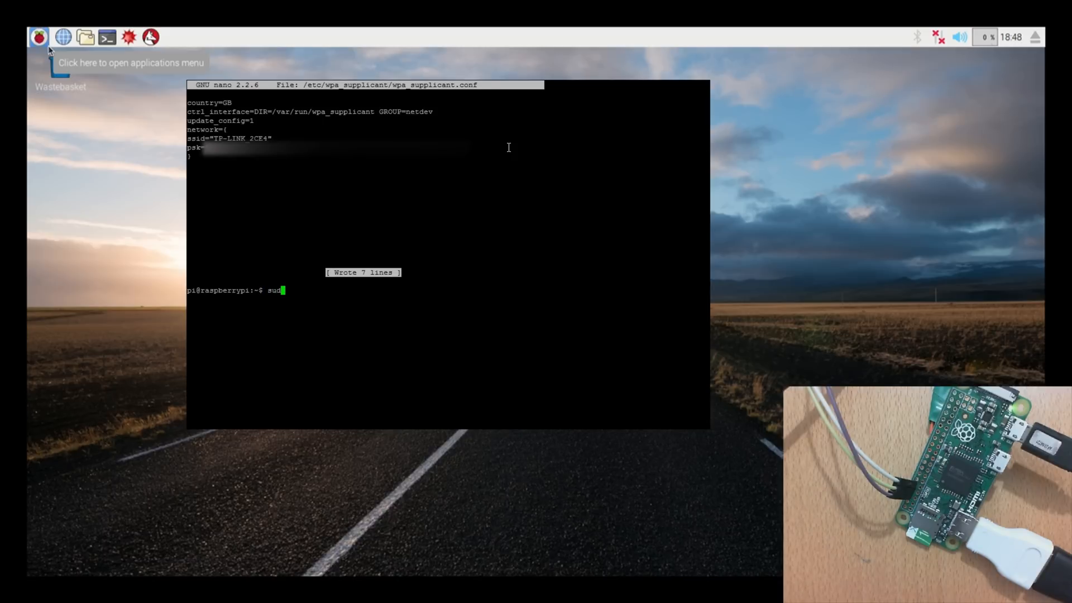
{"action": "type", "text": "wpa"}
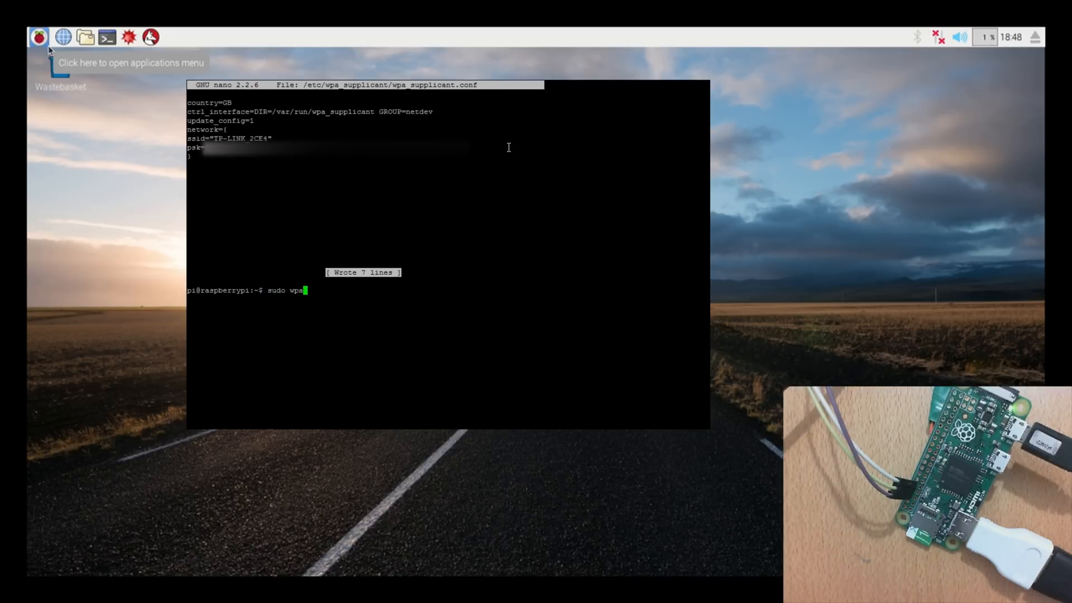
{"action": "type", "text": "_cli"}
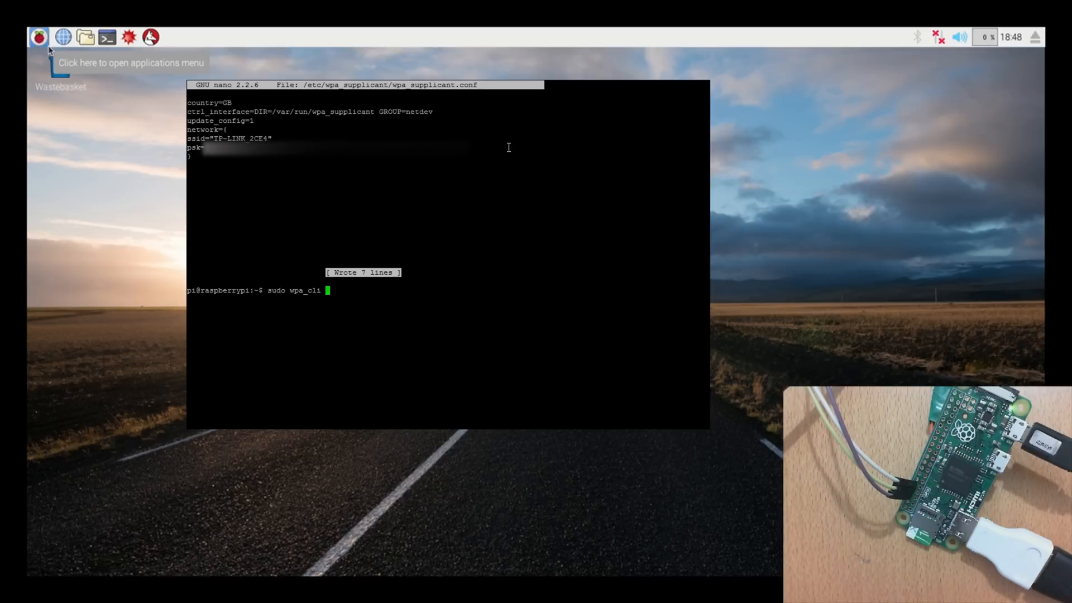
{"action": "type", "text": "reconfigure"}
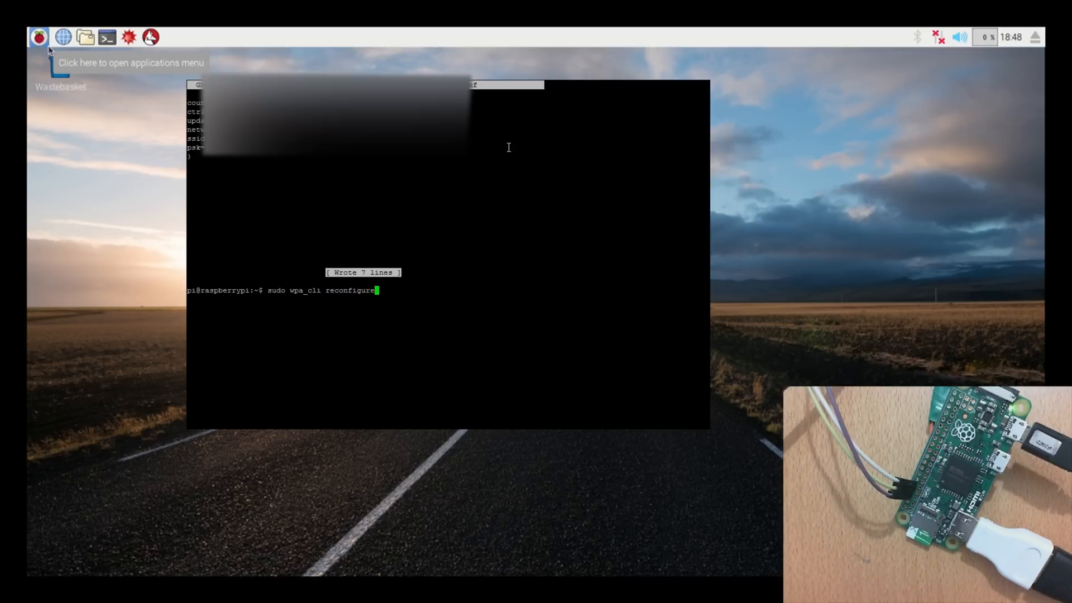
{"action": "key", "text": "Return"}
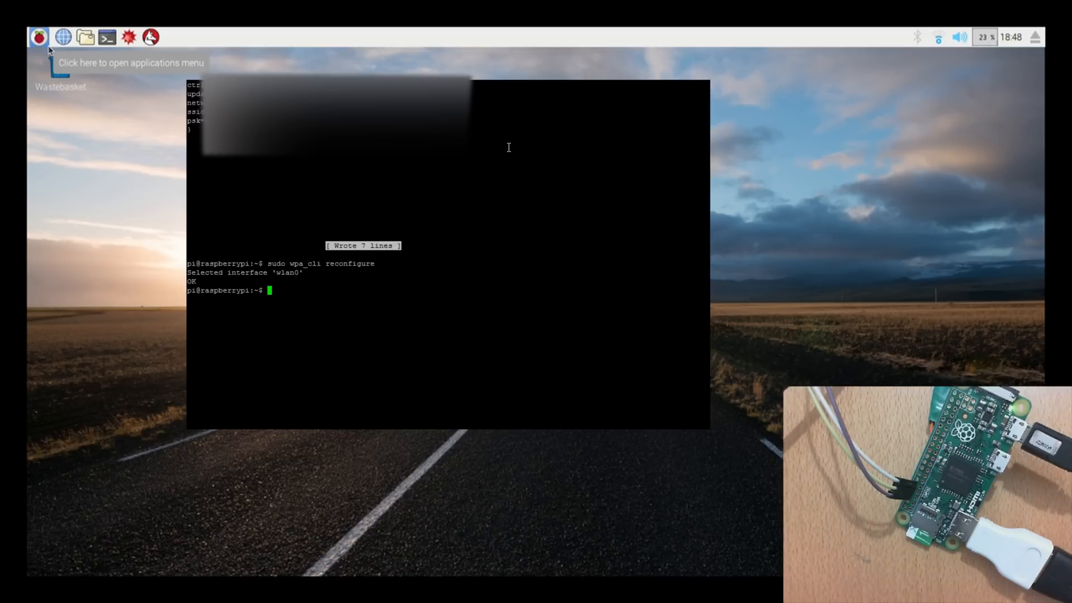
Run ifconfig wlan0 to check for the address 192.168.1.106
{"action": "type", "text": "ifconfig"}
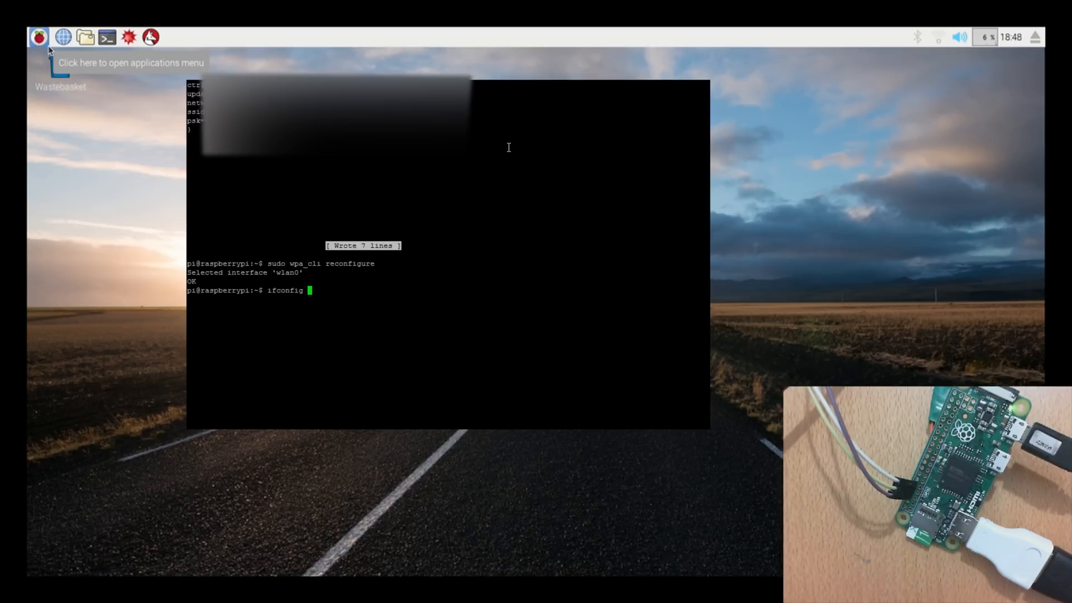
{"action": "type", "text": "wlan0"}
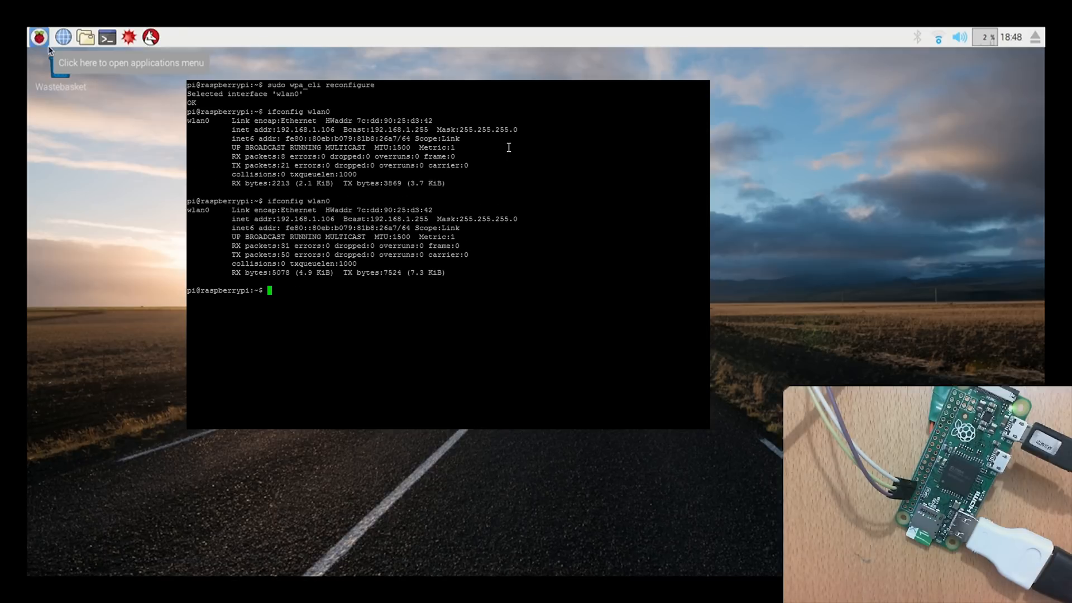
{"action": "type", "text": "ifconfig wlan0"}
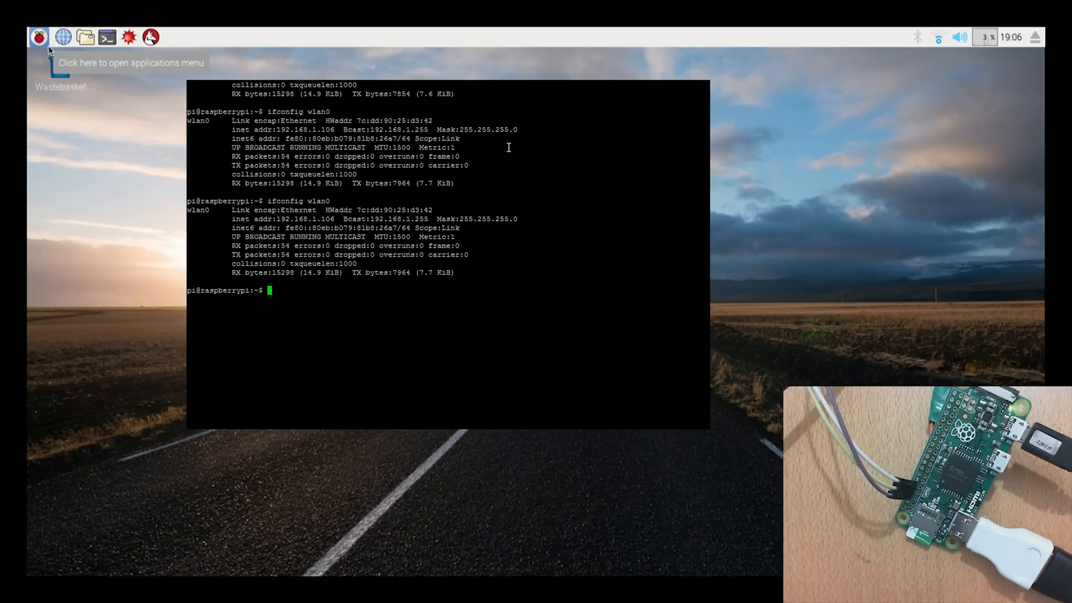
Start sudo apt-get update, interrupt it, and launch sudo raspi-config
{"action": "type", "text": "sudo"}
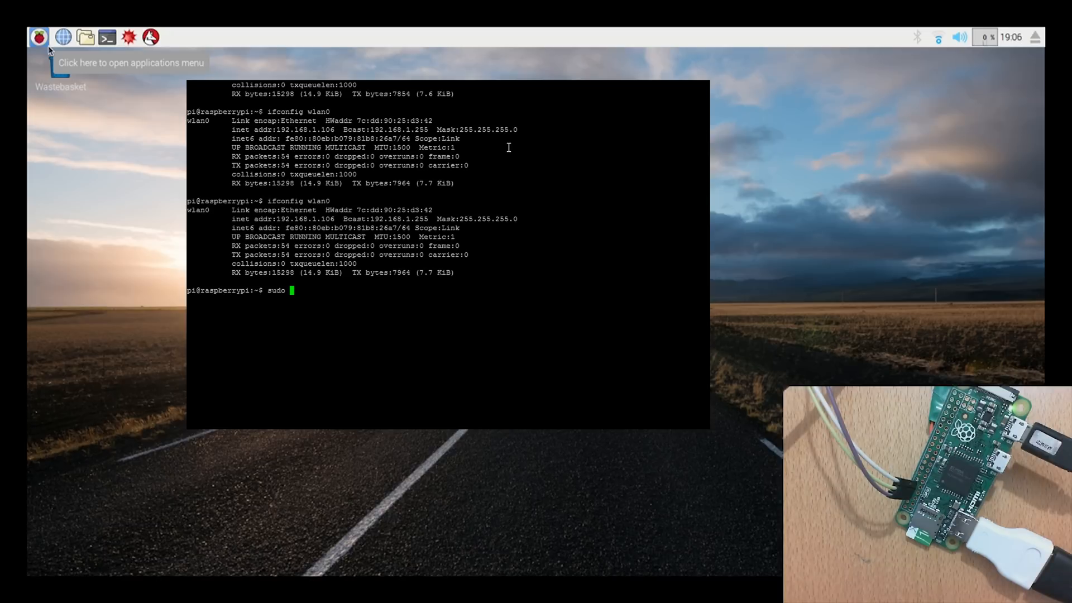
{"action": "type", "text": "apt-get"}
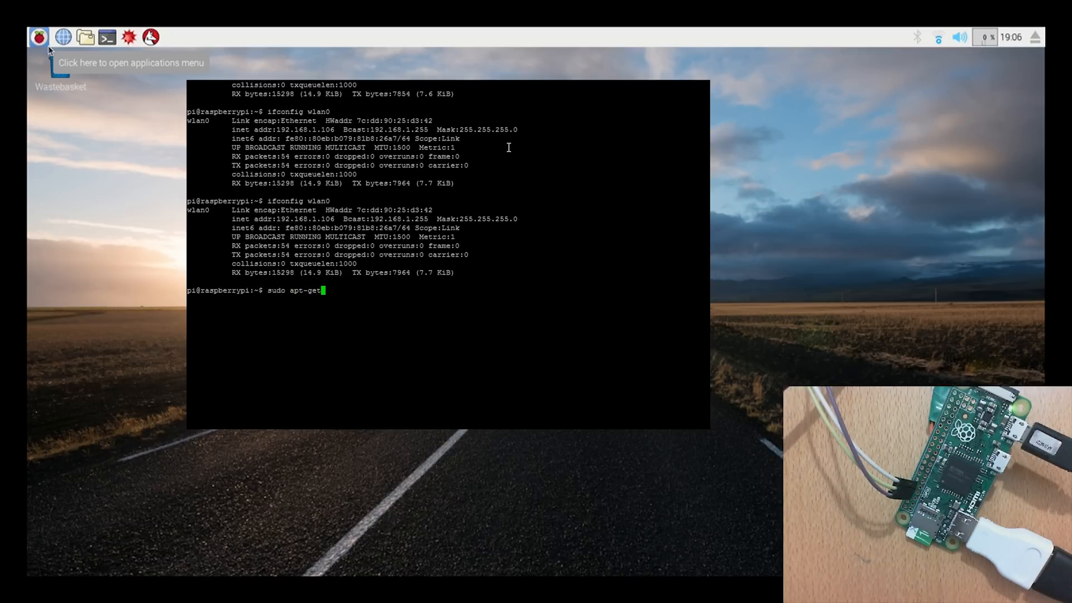
{"action": "type", "text": "update"}
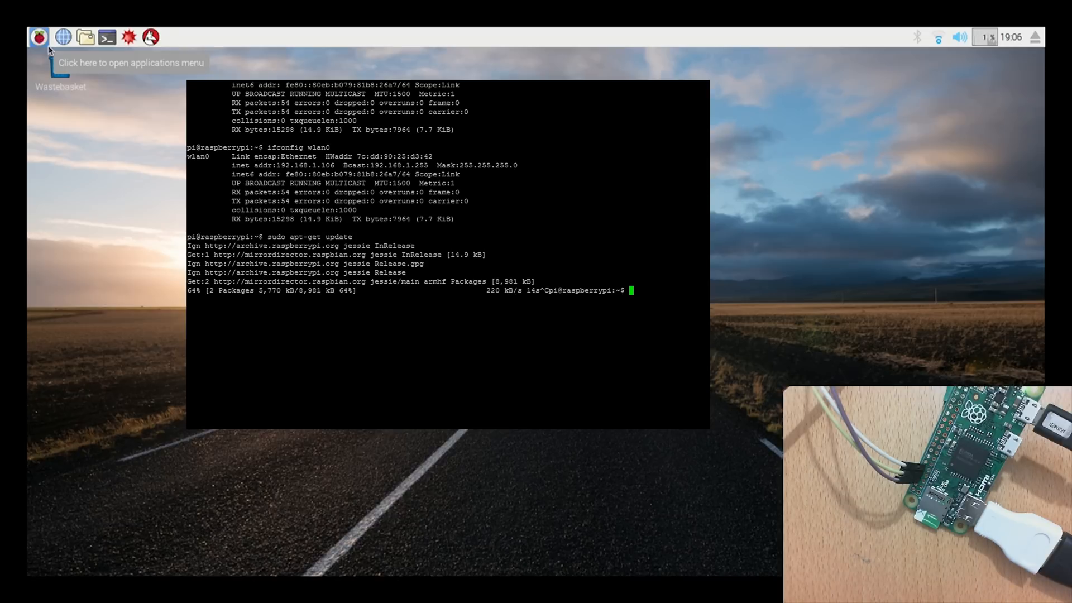
{"action": "type", "text": "sud"}
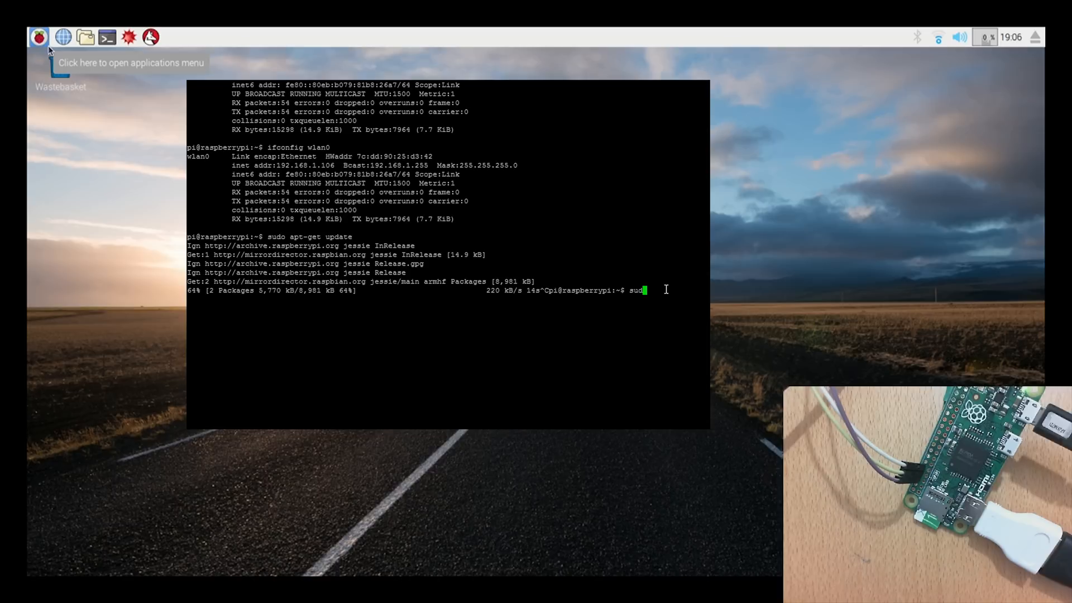
{"action": "type", "text": "raspi-co"}
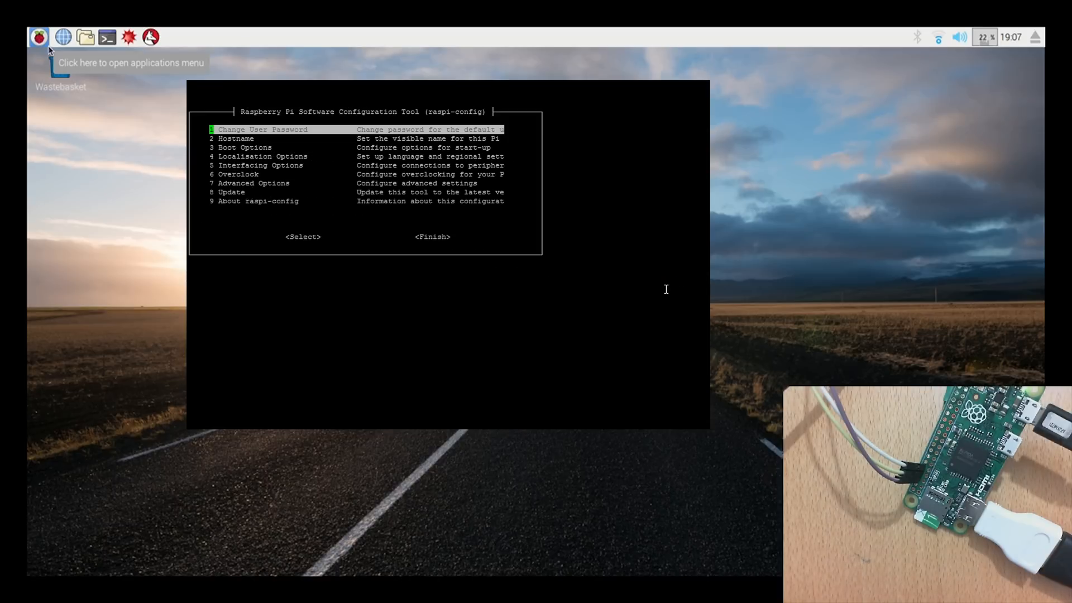
Look through raspi-config Advanced Options, go back, and enter 5 Interfacing Options
{"action": "key", "text": "Down"}
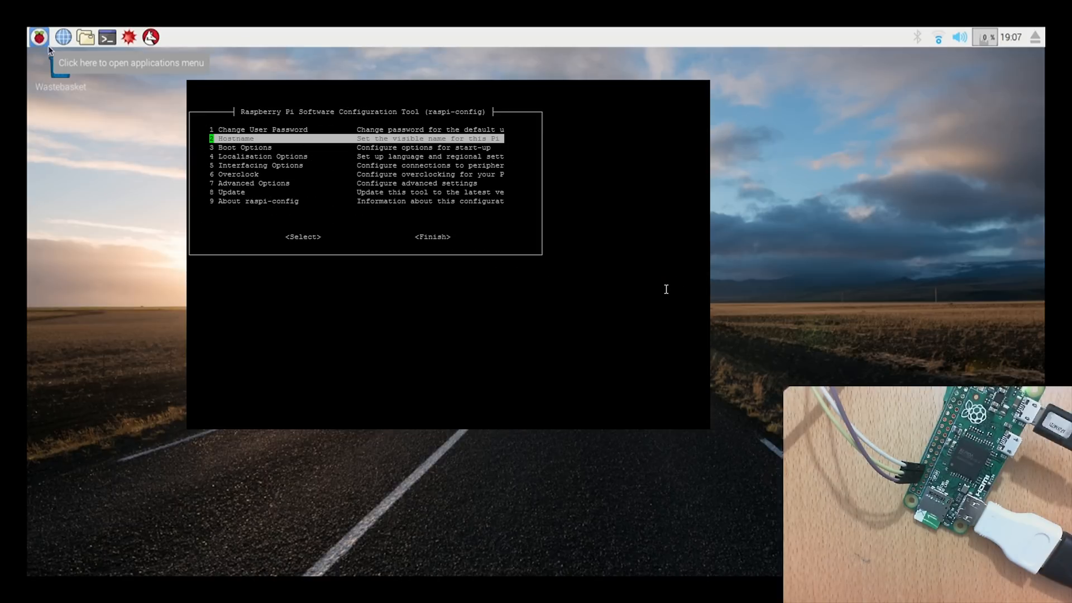
{"action": "key", "text": "Down"}
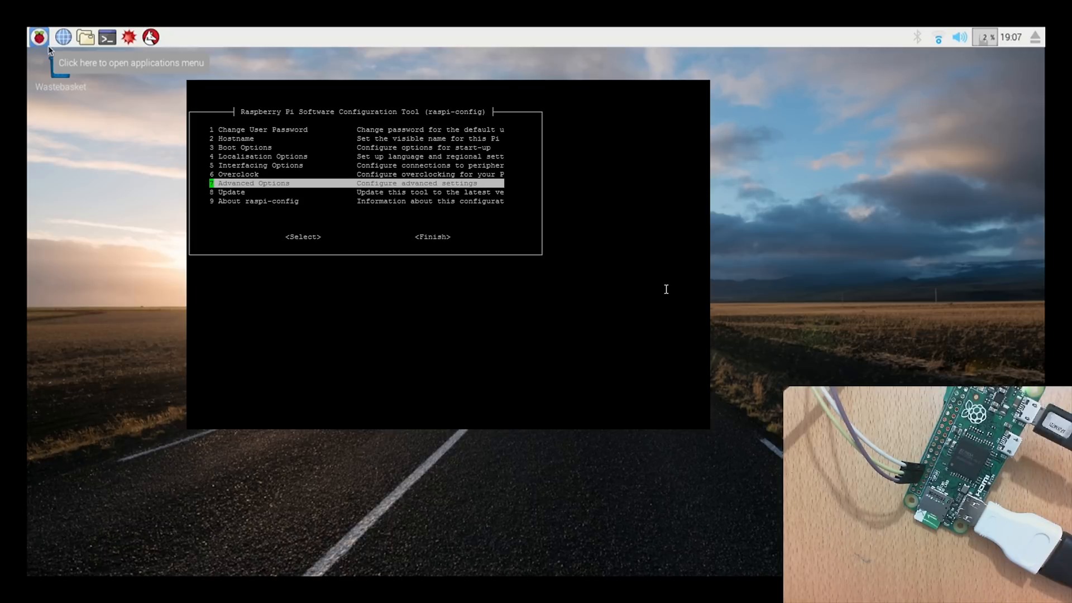
{"action": "key", "text": "enter"}
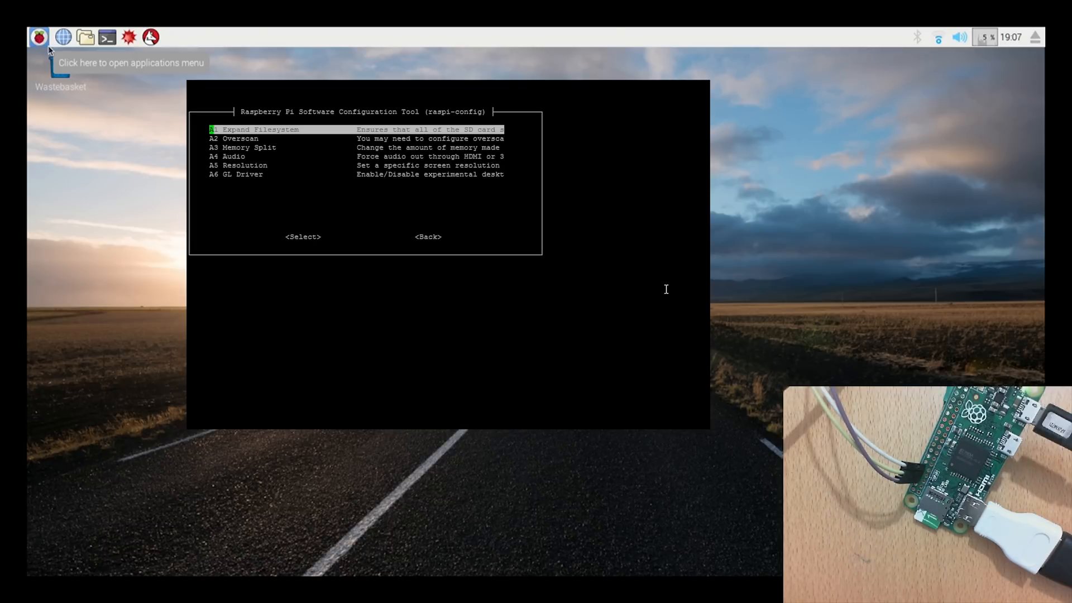
{"action": "key", "text": "Down"}
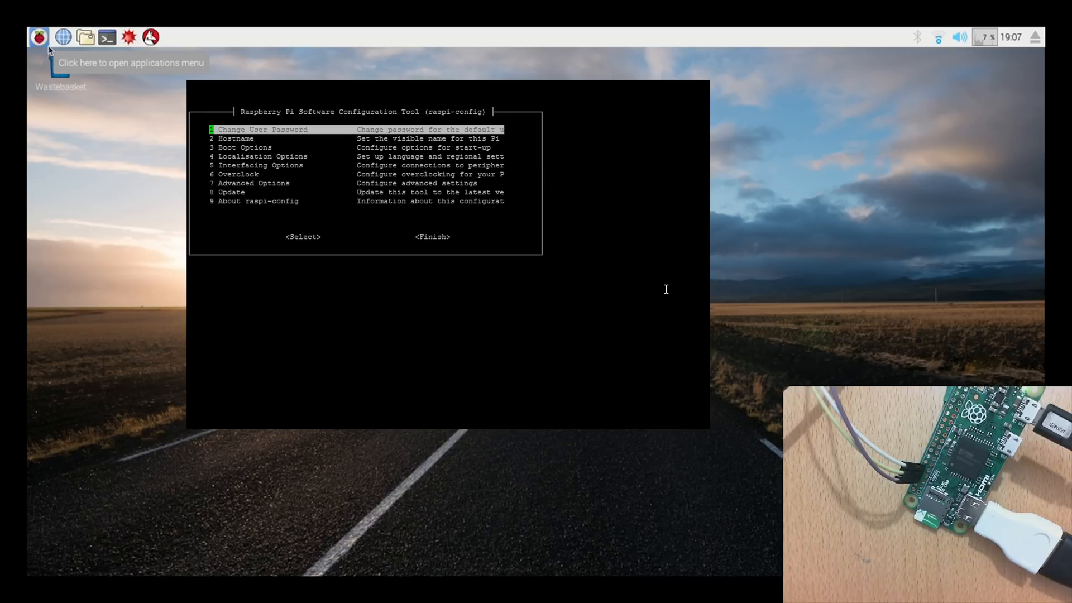
{"action": "key", "text": "Down"}
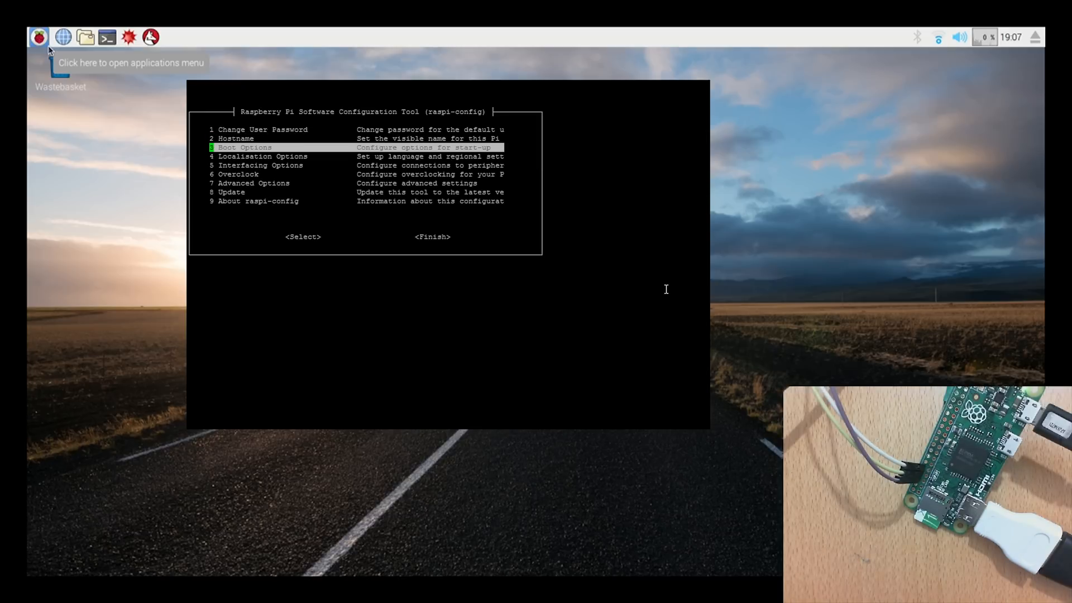
{"action": "key", "text": "Down"}
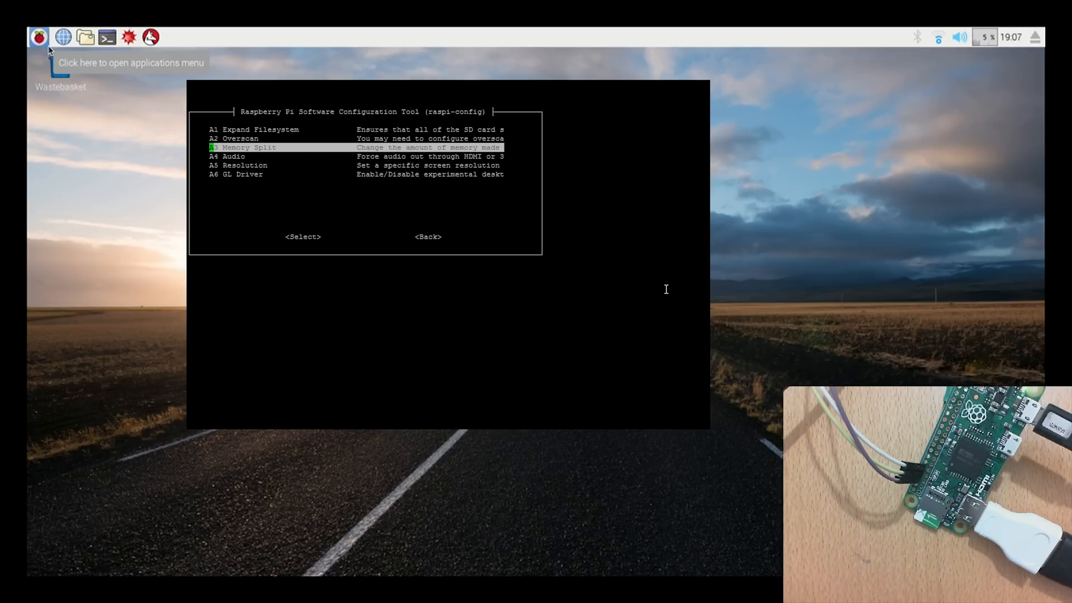
{"action": "key", "text": "Down"}
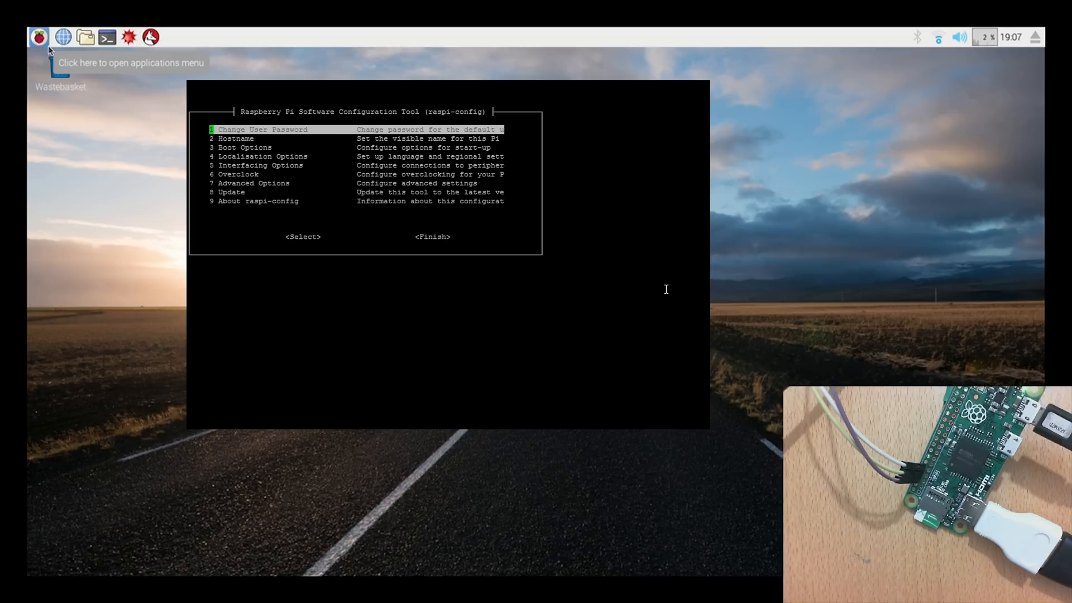
{"action": "key", "text": "Down"}
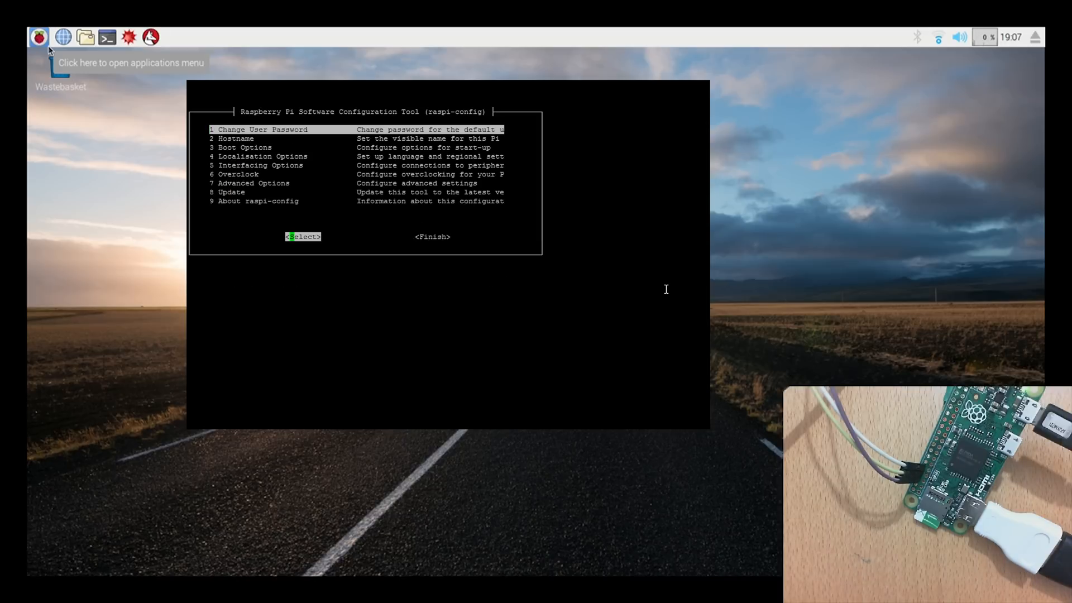
{"action": "key", "text": "Down"}
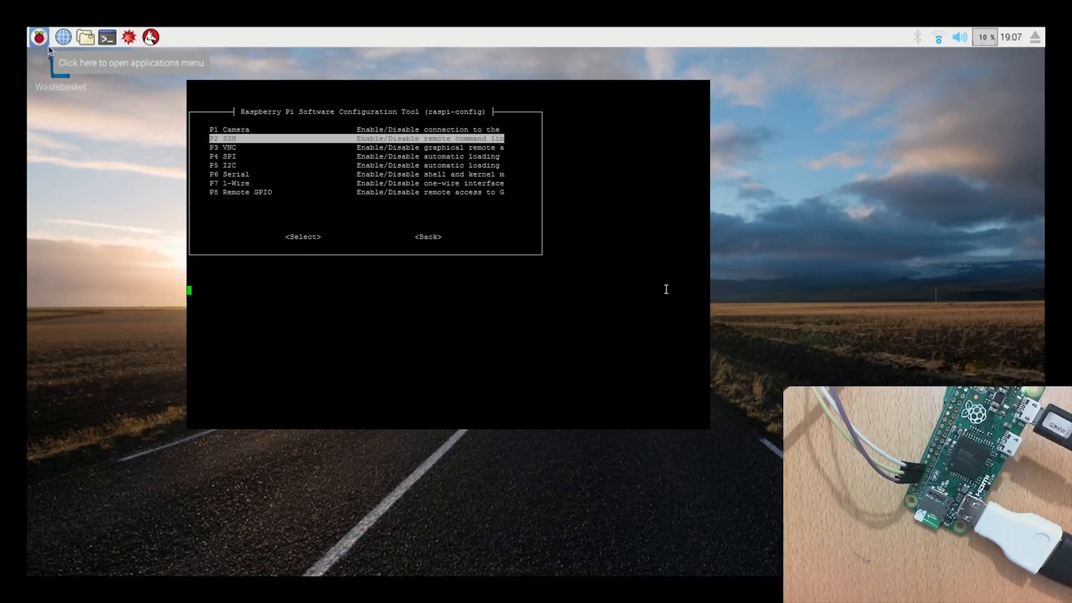
Answer Yes to enabling I2C and VNC Server, then choose Finish
{"action": "left_click", "coordinate": [302, 237]}
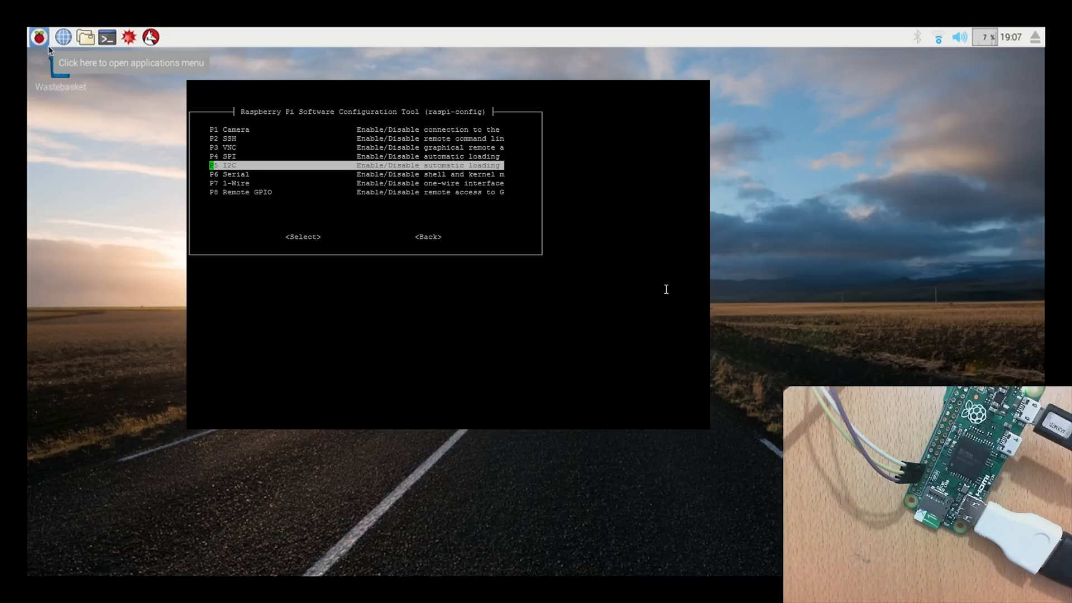
{"action": "left_click", "coordinate": [302, 237]}
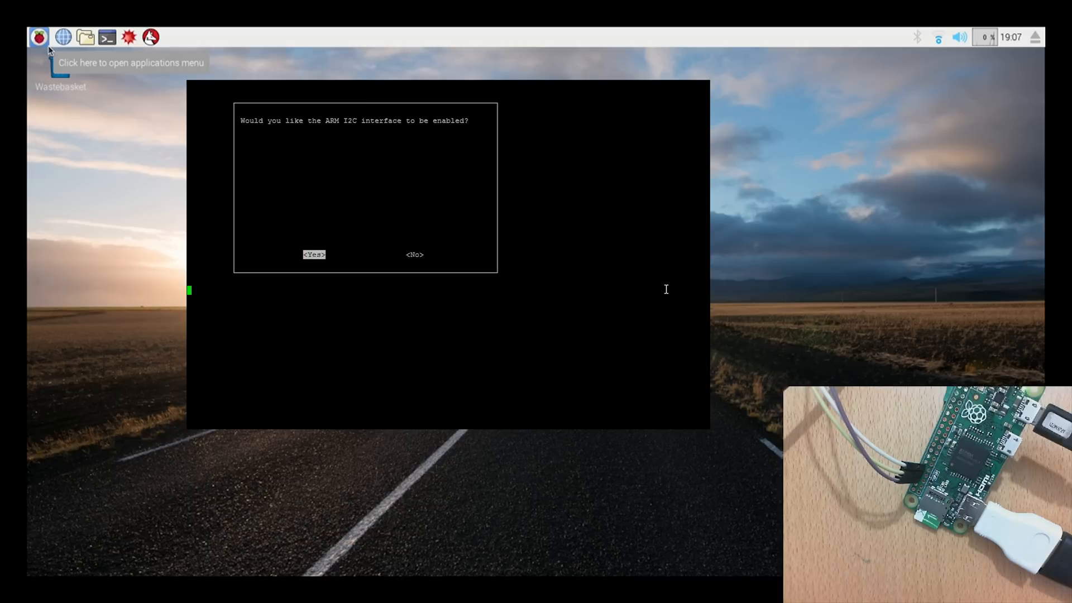
{"action": "left_click", "coordinate": [313, 255]}
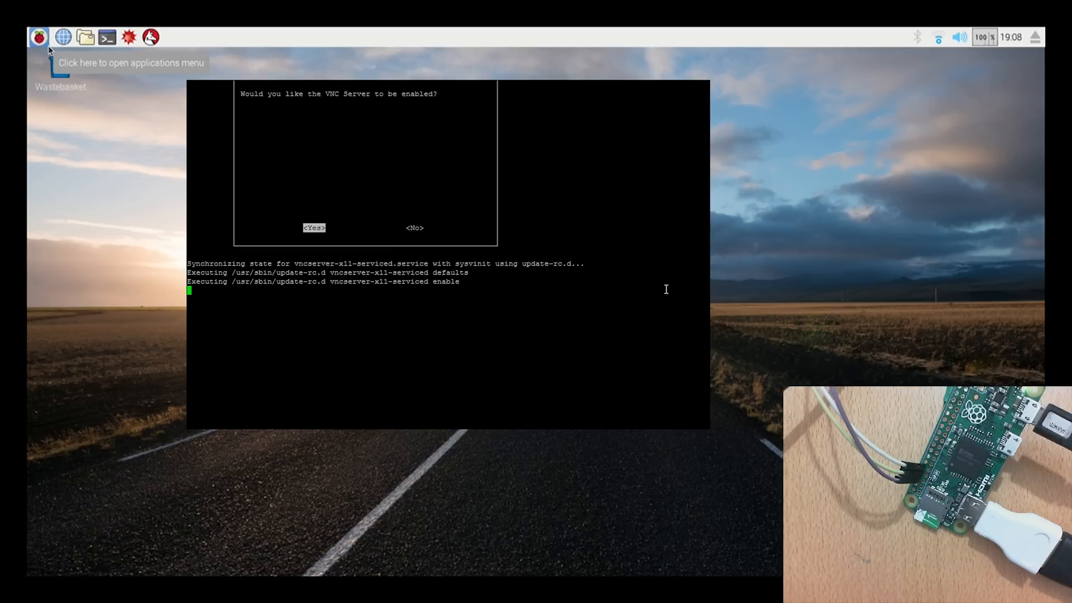
{"action": "left_click", "coordinate": [314, 228]}
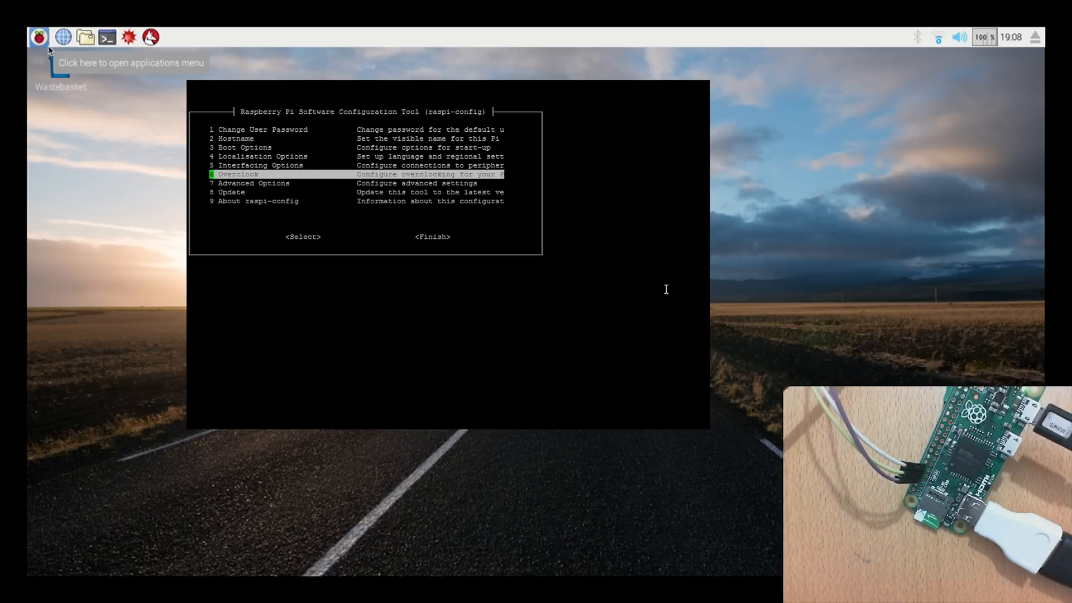
{"action": "left_click", "coordinate": [432, 237]}
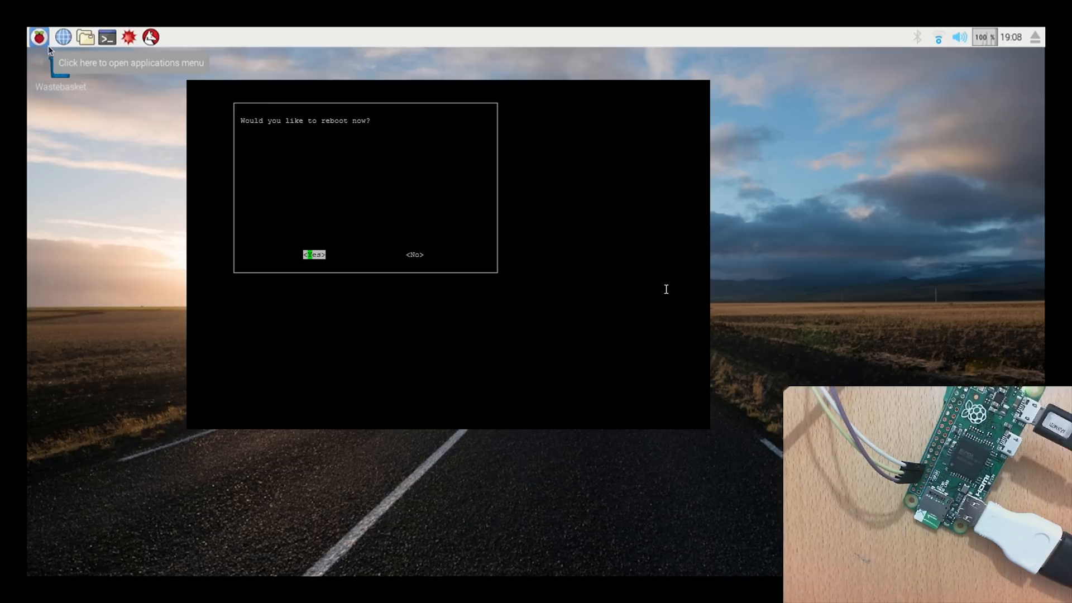